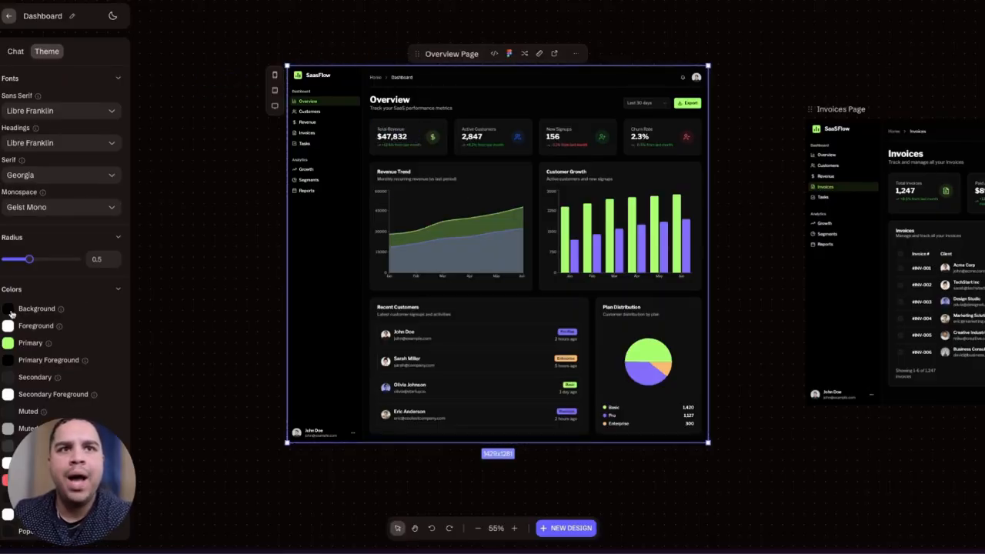
# Select Overview page content and use Edit with AI to rename Customers to 'Service Customer'.
pyautogui.click(7, 309)
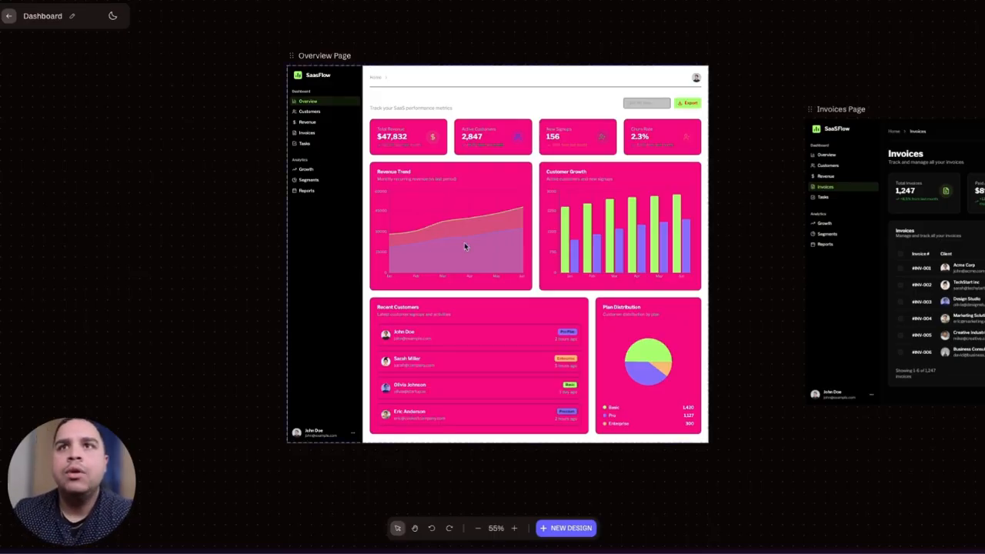
pyautogui.moveTo(197, 237)
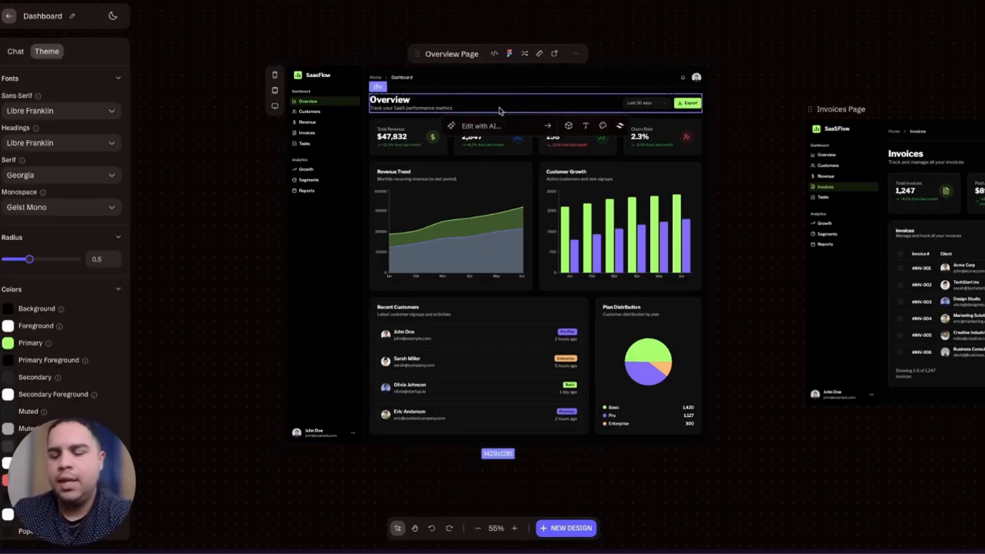
pyautogui.rightClick(499, 112)
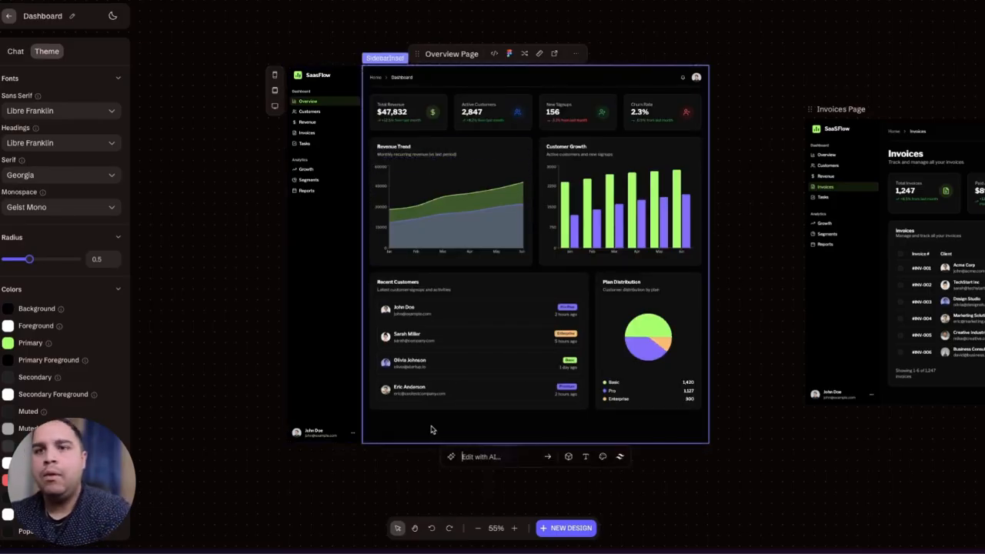
pyautogui.rightClick(431, 429)
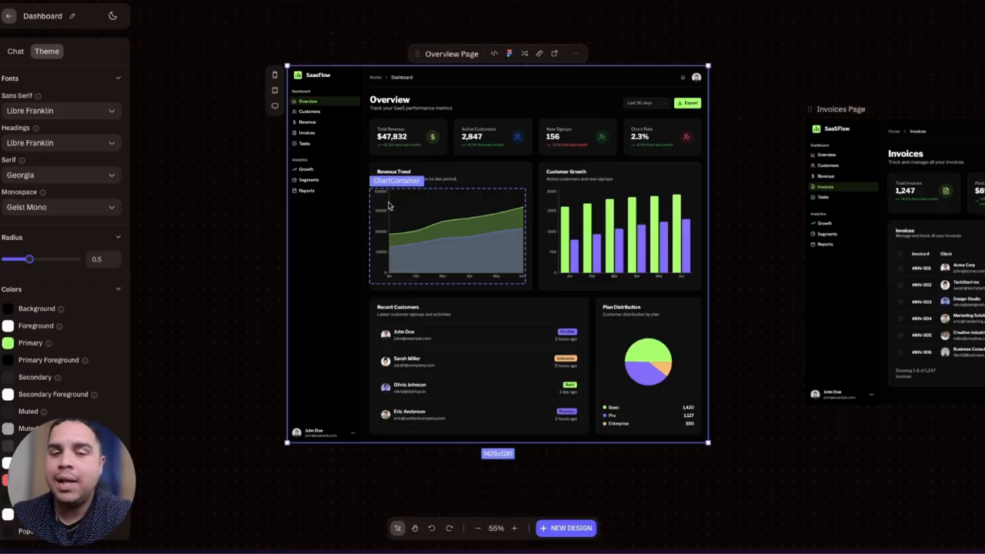
pyautogui.click(392, 137)
pyautogui.write('Service ')
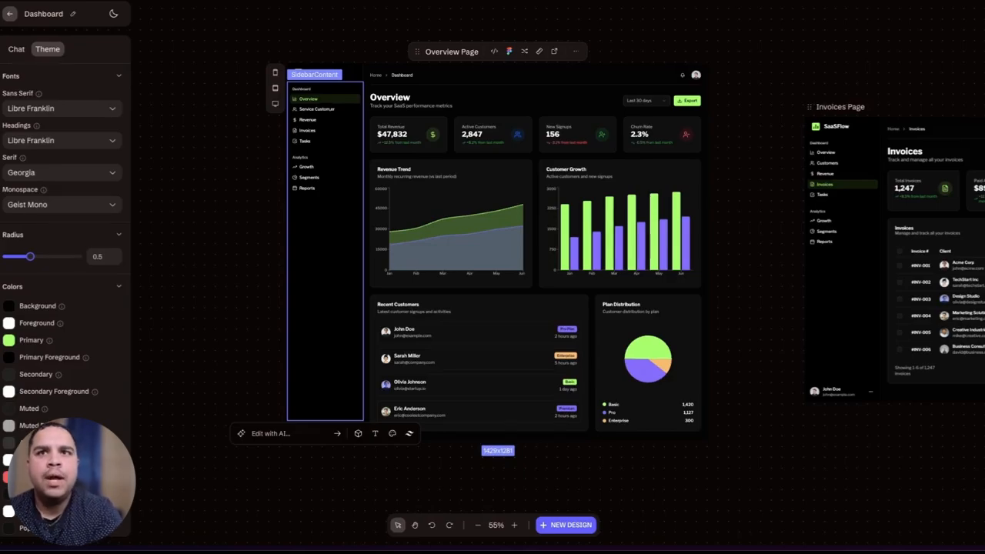
pyautogui.moveTo(168, 245)
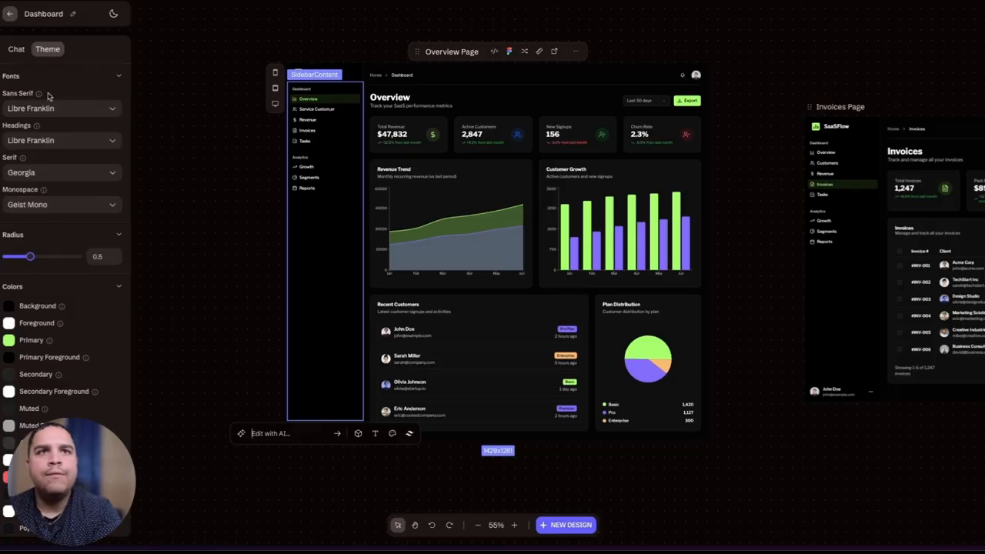
# Try corner radius 1.5 and 0.71, settle on 0.5, and collapse Colors and Fonts.
pyautogui.scroll(-3)
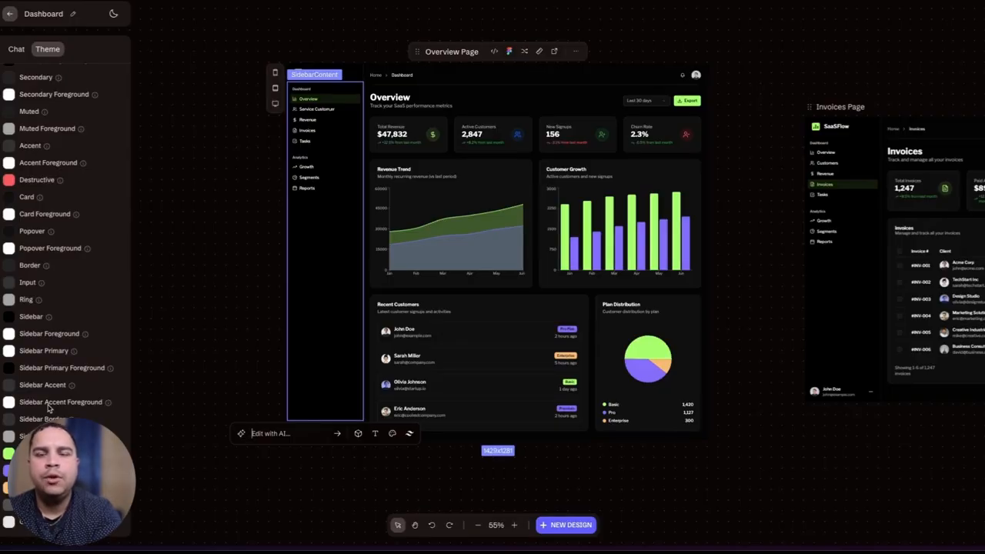
pyautogui.scroll(3)
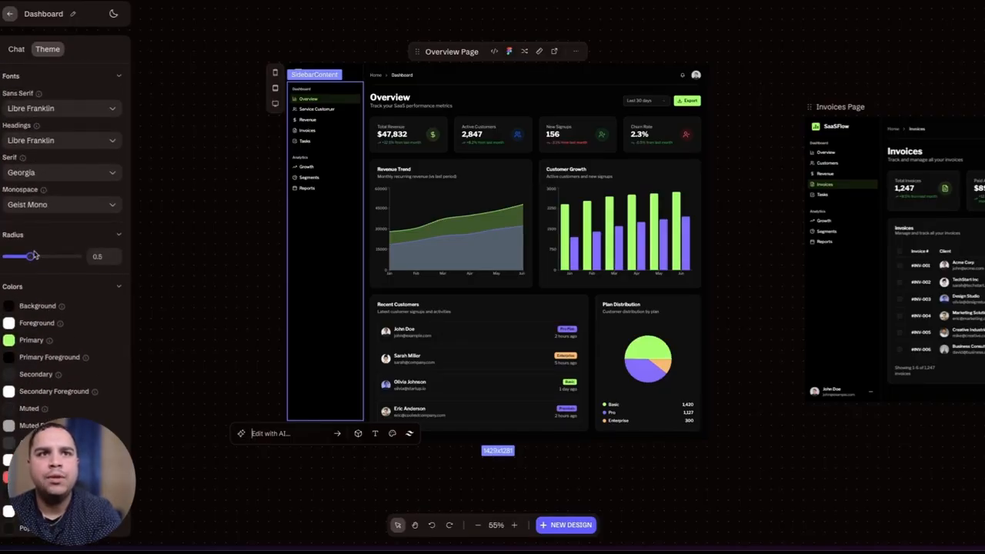
pyautogui.moveTo(31, 256); pyautogui.dragTo(76, 256)
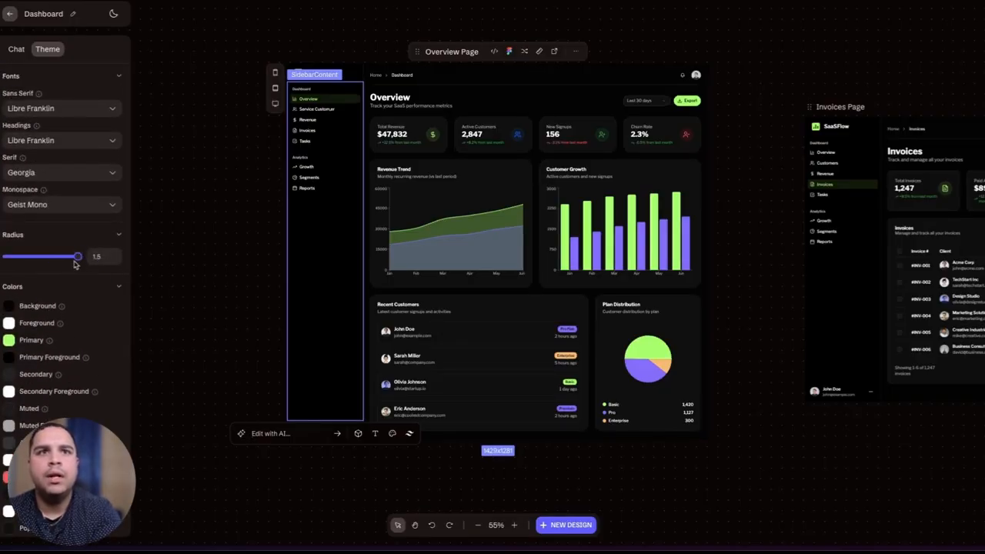
pyautogui.moveTo(77, 256); pyautogui.dragTo(41, 256)
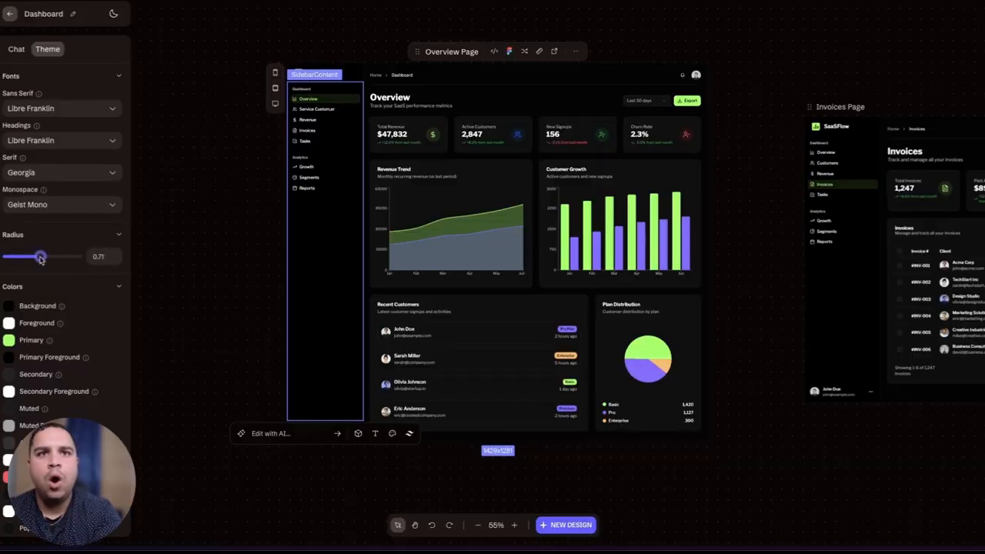
pyautogui.moveTo(40, 257); pyautogui.dragTo(30, 256)
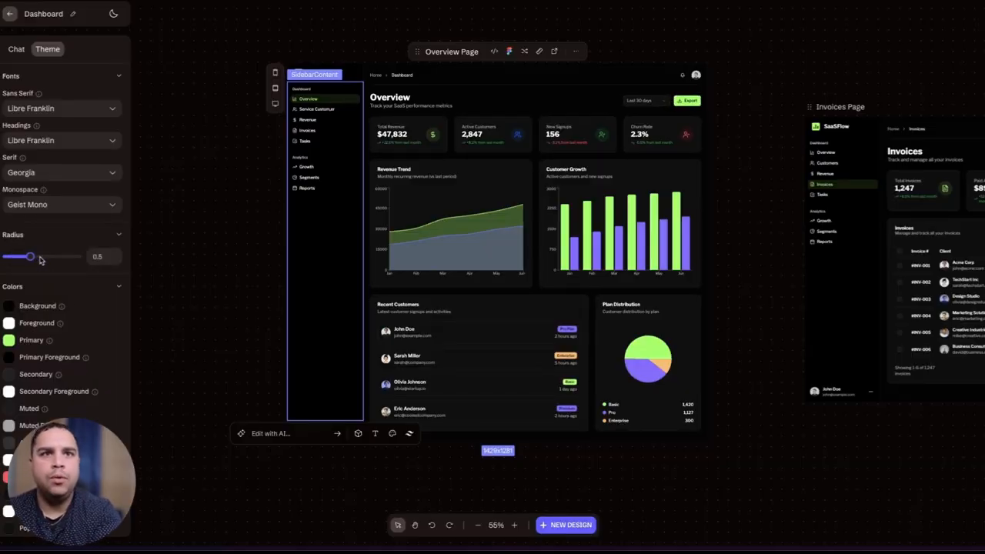
pyautogui.click(119, 286)
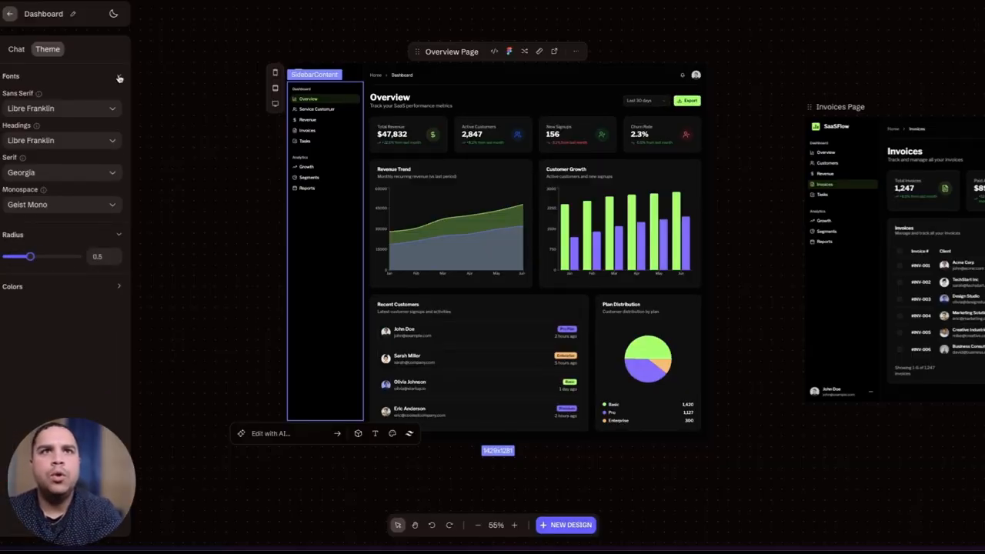
pyautogui.click(119, 76)
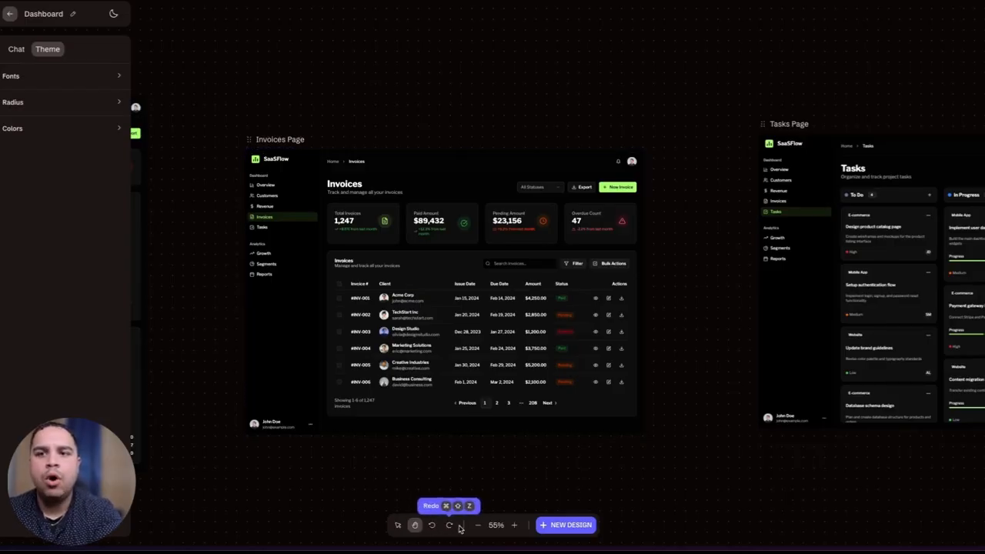
# Zoom the canvas to 10% then 50%, and return Invoices from 375×812 to 1440×900.
pyautogui.click(478, 525)
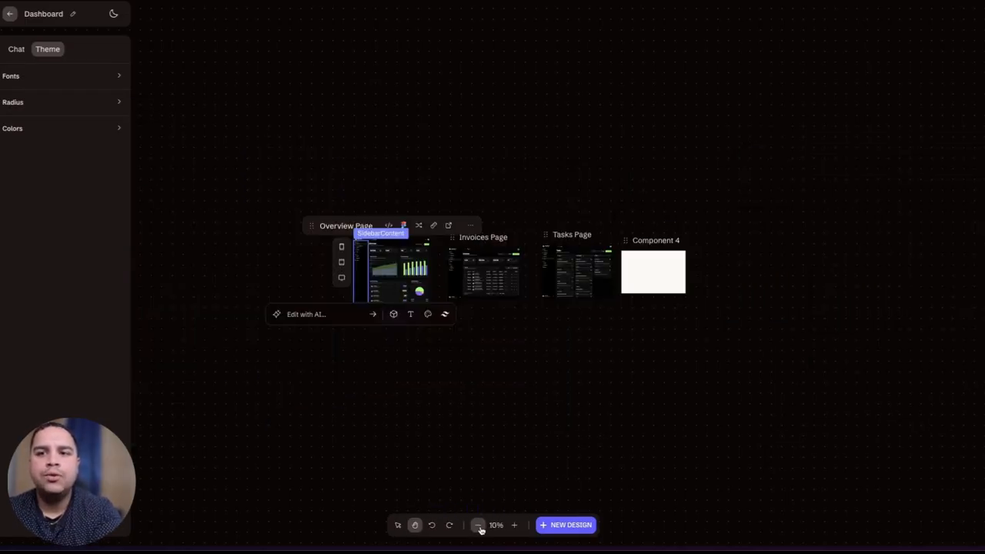
pyautogui.click(514, 524)
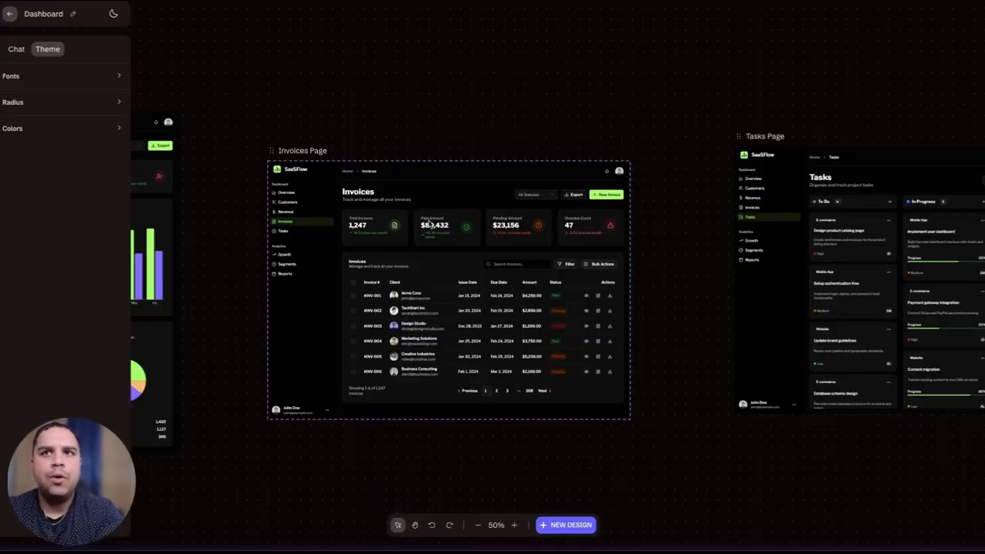
pyautogui.click(447, 288)
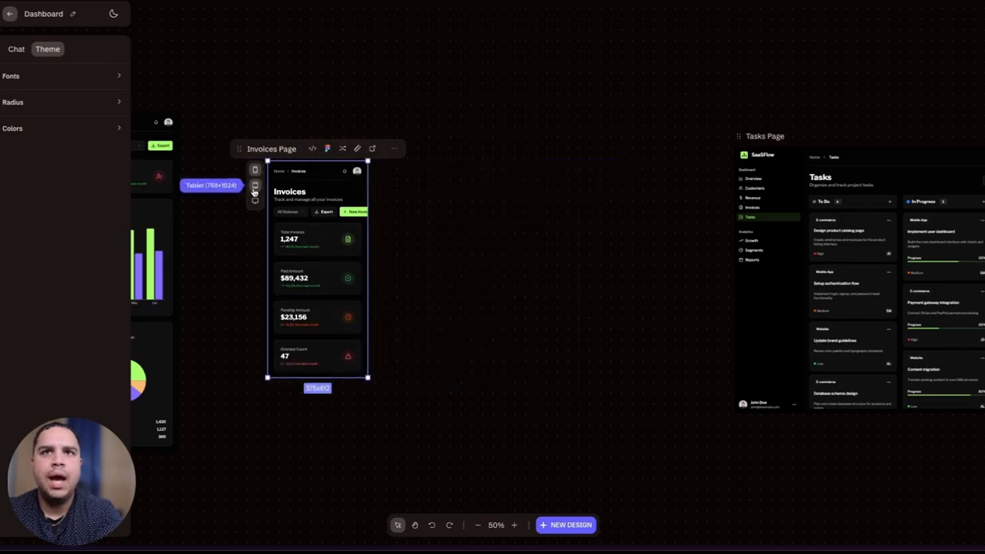
pyautogui.click(255, 201)
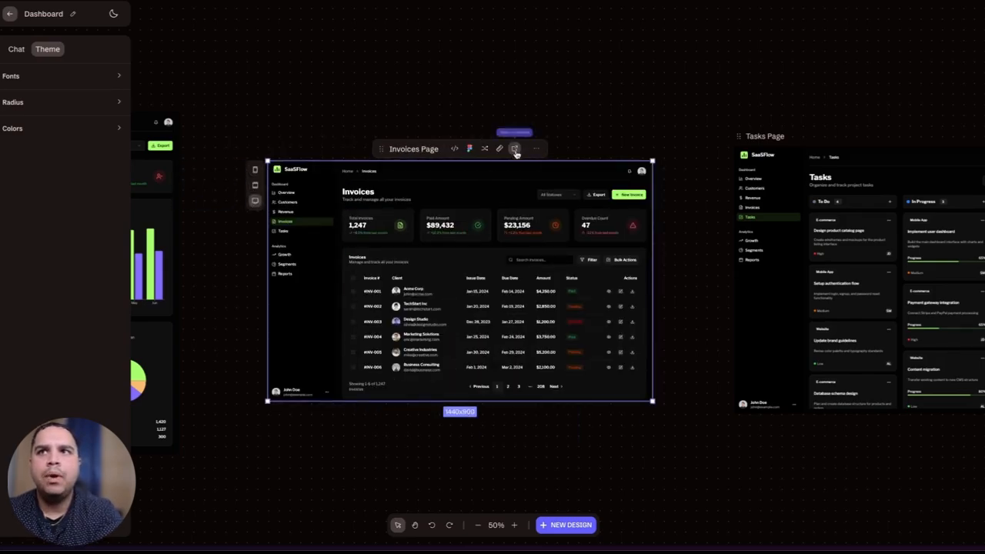
pyautogui.moveTo(515, 149)
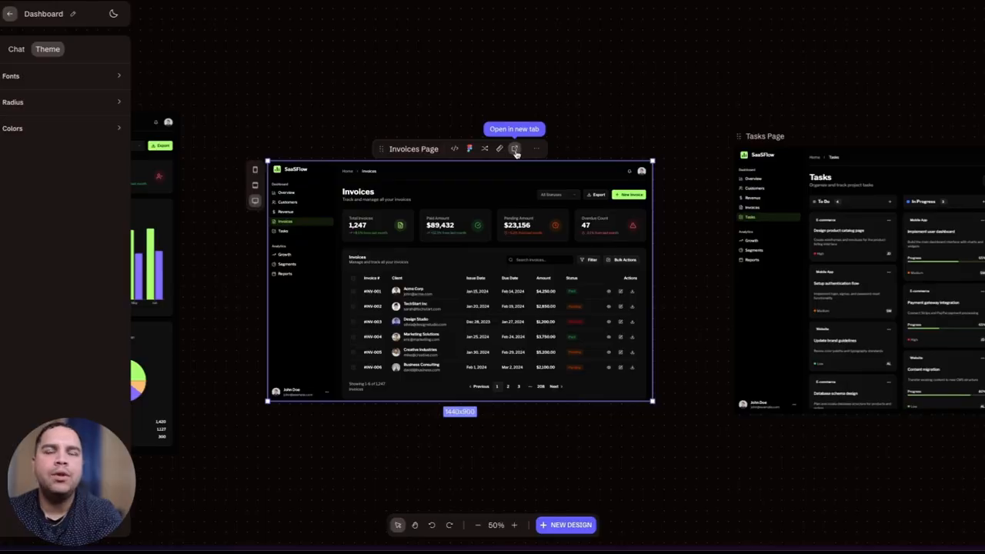
# Preview the Invoices page full-size and view its code.
pyautogui.click(514, 129)
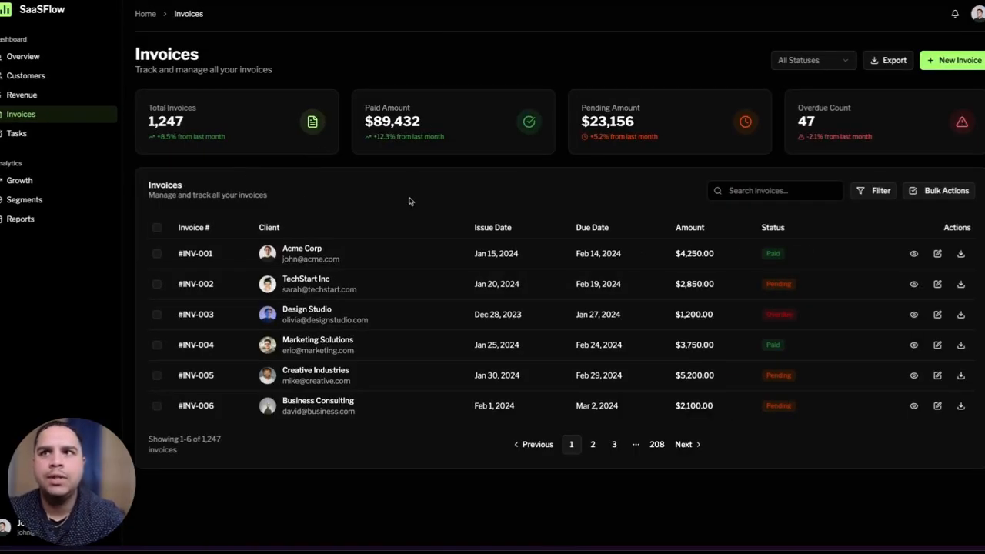
pyautogui.moveTo(60, 232)
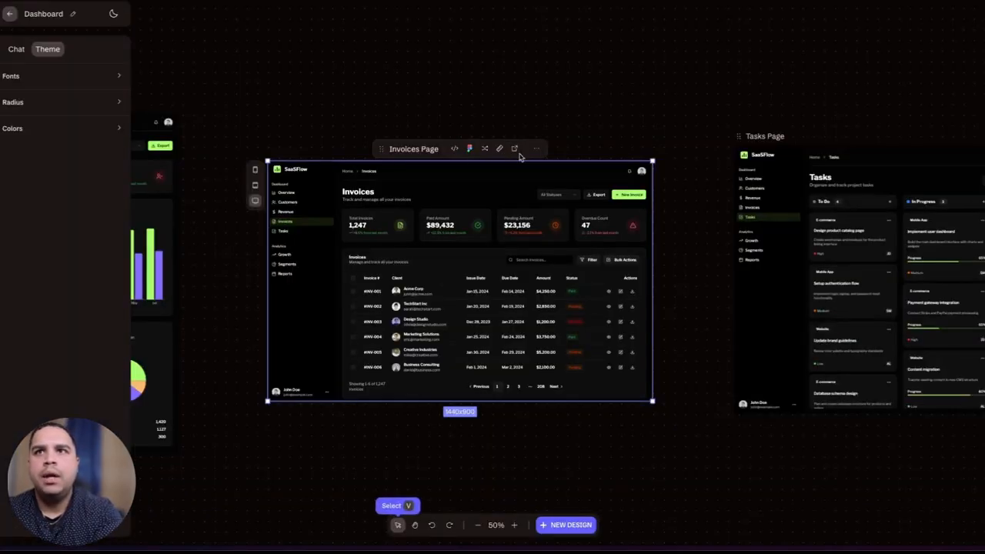
pyautogui.moveTo(500, 149)
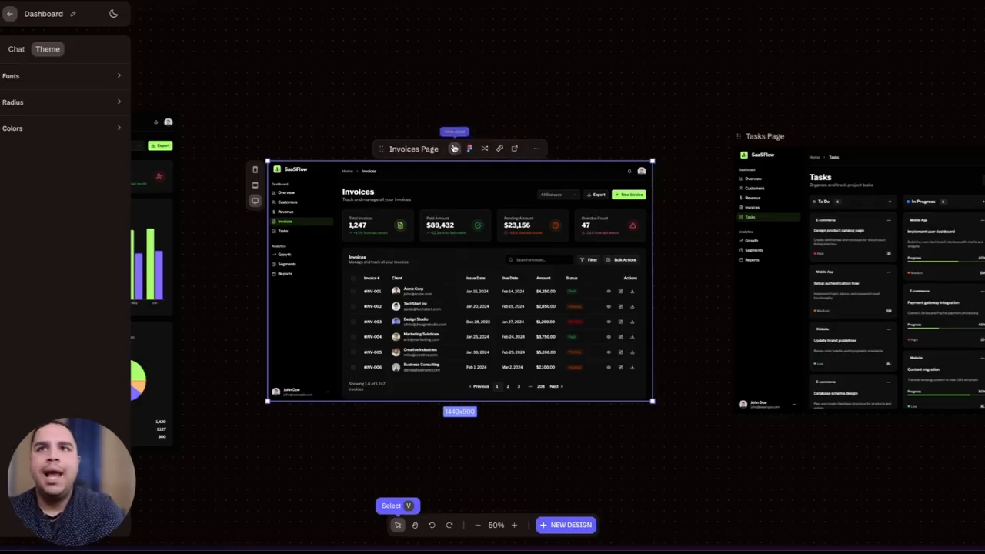
pyautogui.click(454, 148)
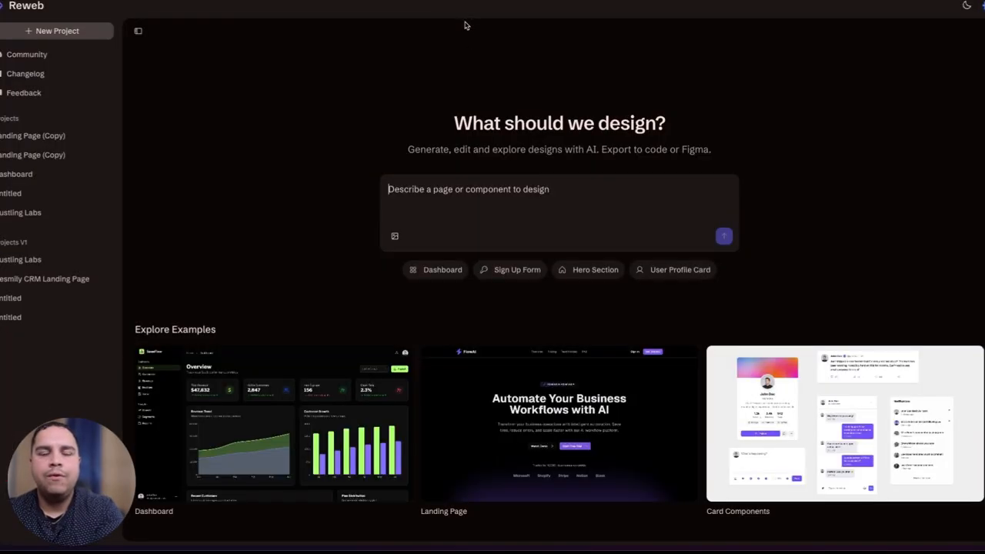
pyautogui.moveTo(33, 155)
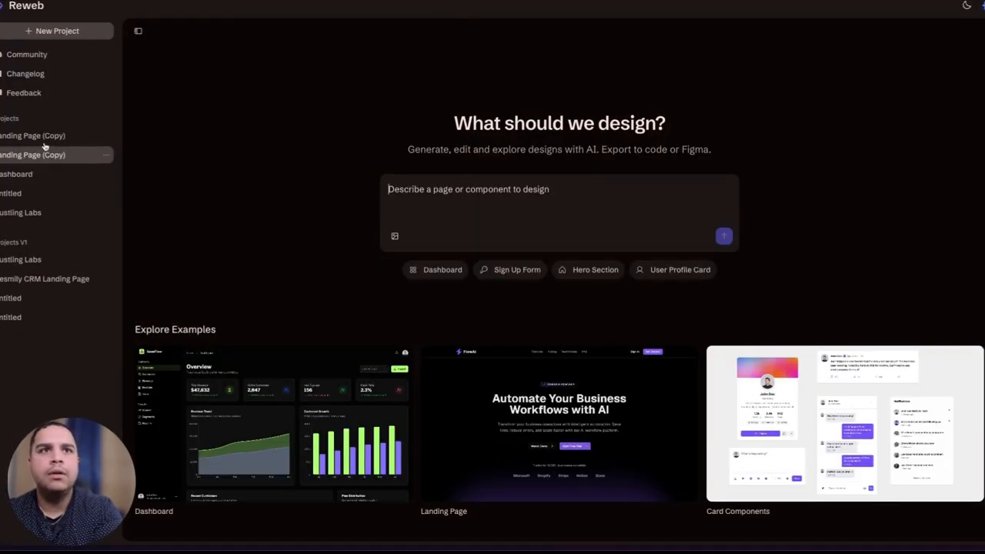
pyautogui.moveTo(316, 197)
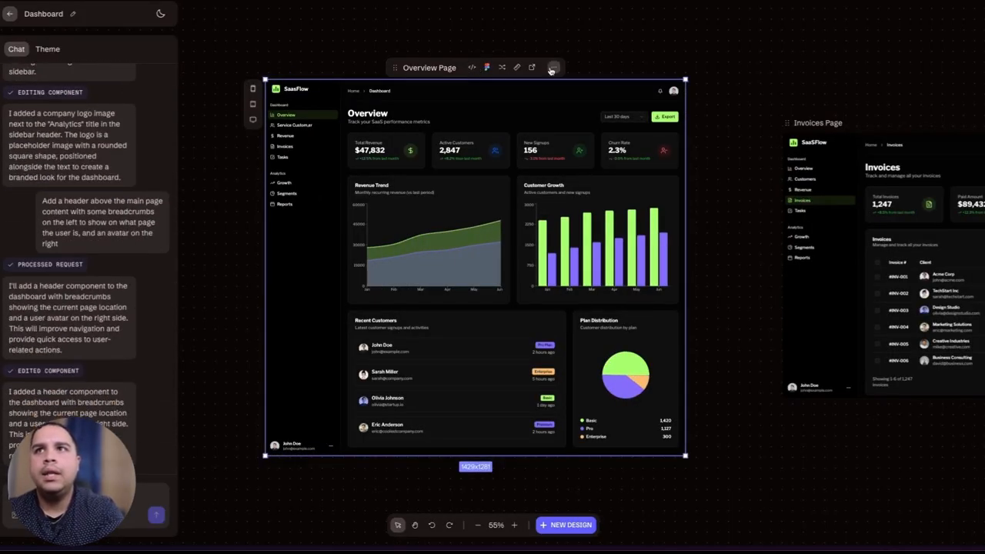
# Show the Overview page's layers, expanding Sidebar and SidebarFooter down to the user details.
pyautogui.click(554, 68)
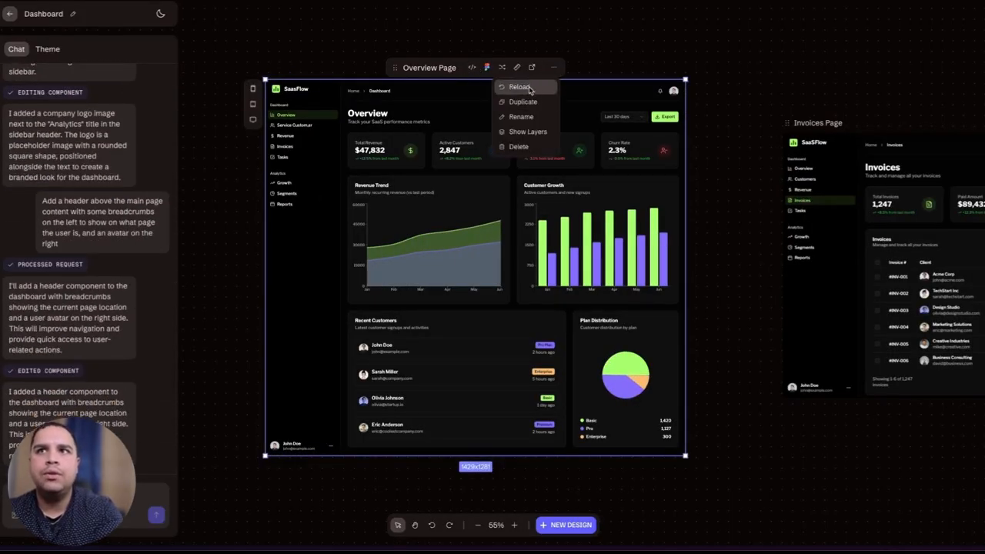
pyautogui.moveTo(522, 116)
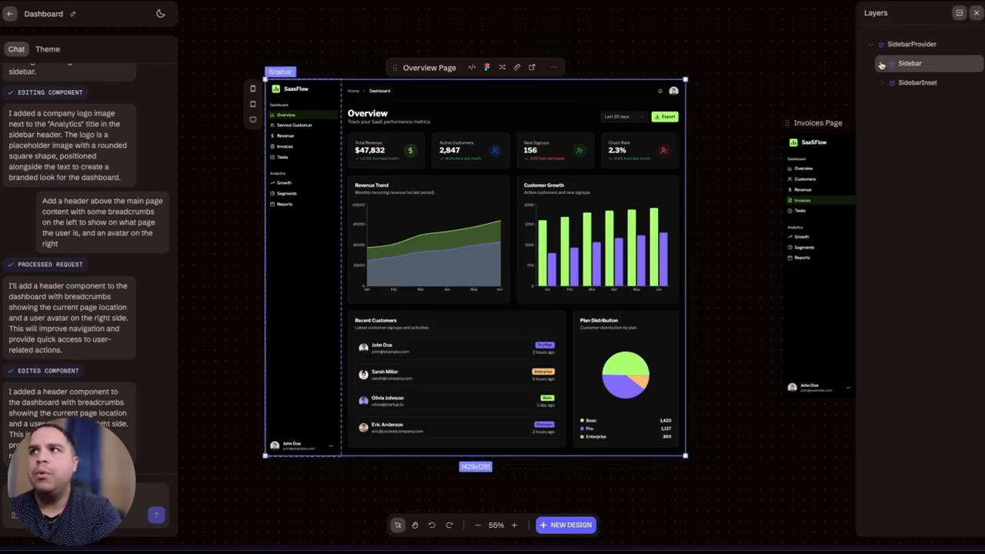
pyautogui.click(881, 63)
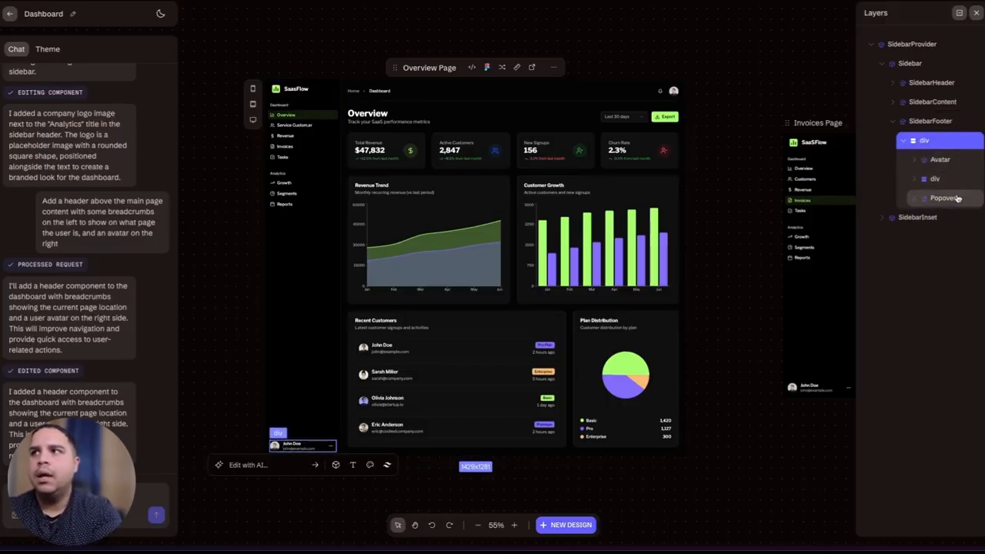
pyautogui.click(913, 178)
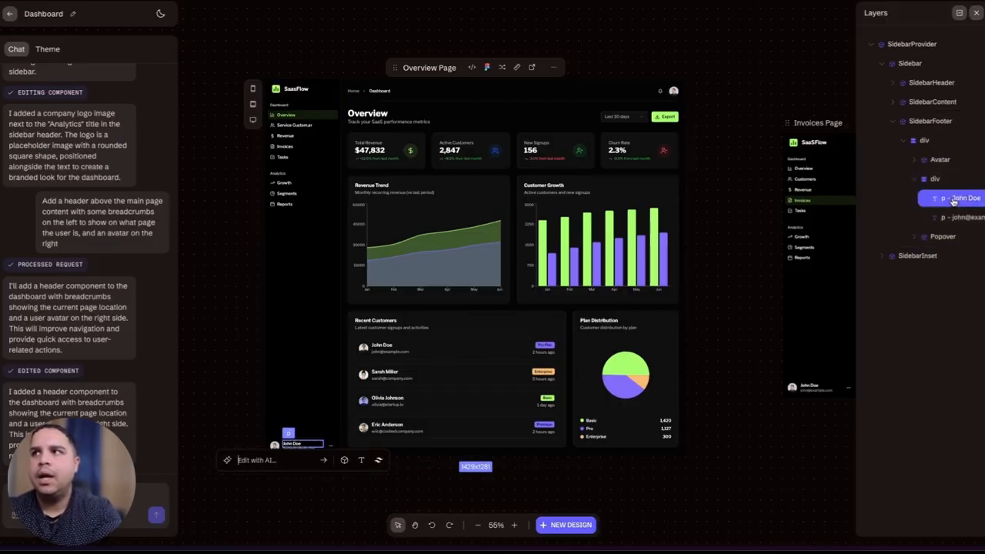
pyautogui.rightClick(962, 198)
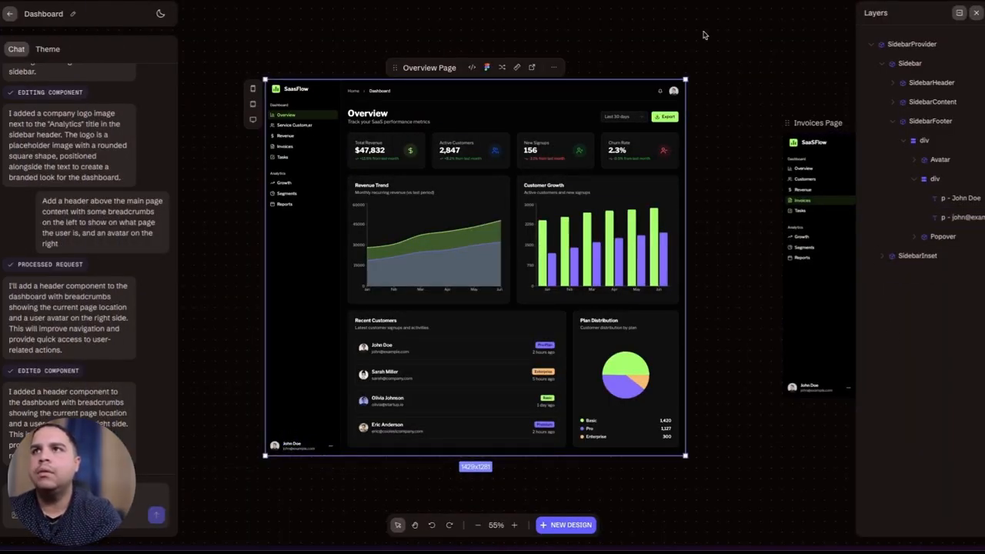
pyautogui.moveTo(976, 13)
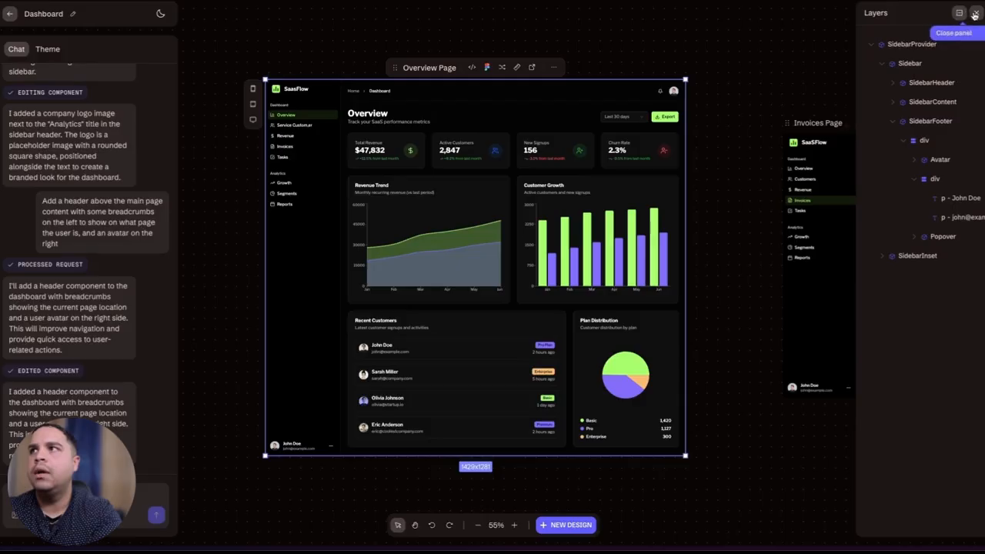
# Close Layers and generate a related revenue screen matching the design patterns, palette and feel.
pyautogui.click(974, 14)
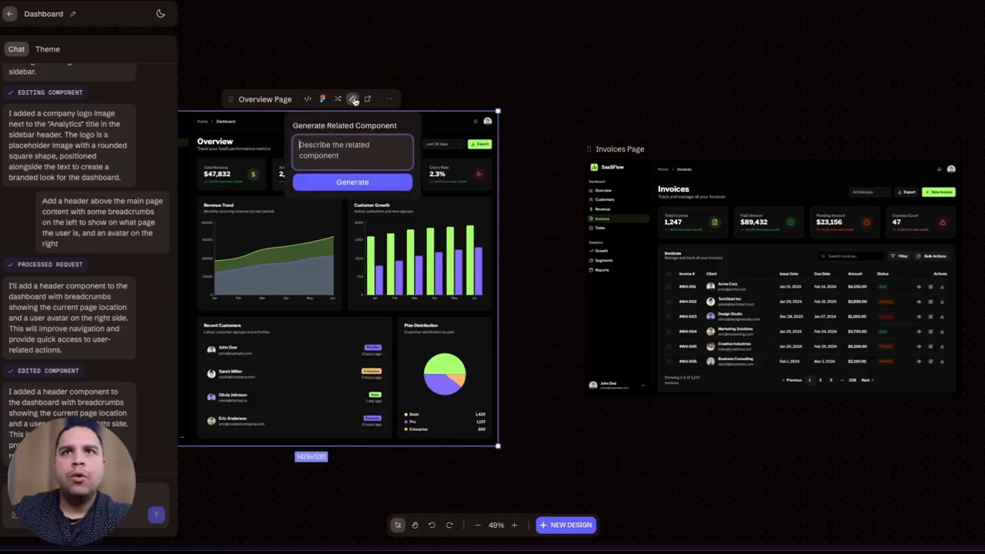
pyautogui.write('Edit the revenue screen to ensure it follows the general design patterns, color palette, and similar feeling of the rest of the pages.')
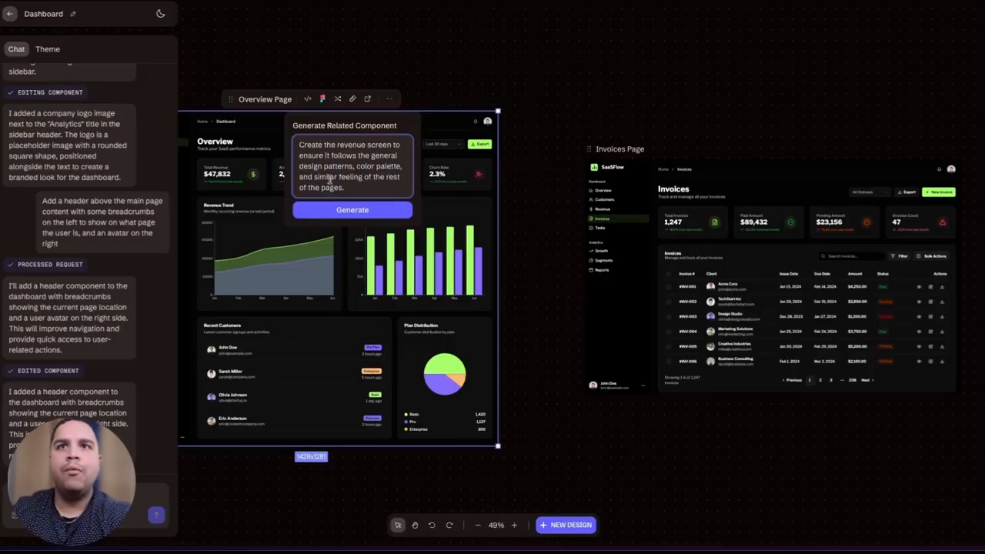
pyautogui.click(352, 209)
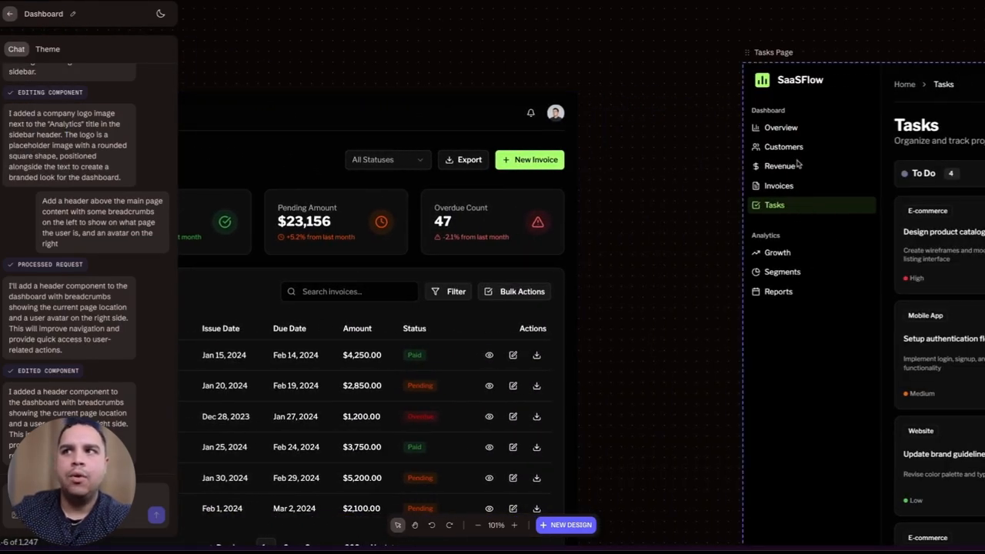
pyautogui.click(478, 525)
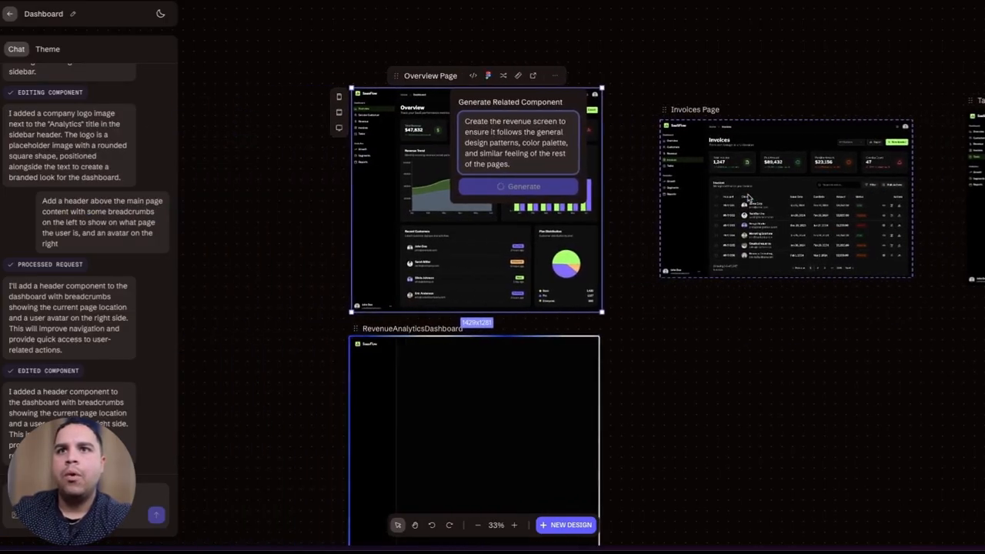
# Zoom into RevenueAnalyticsDashboard and scroll through its metric cards, charts, sources and transactions.
pyautogui.click(517, 186)
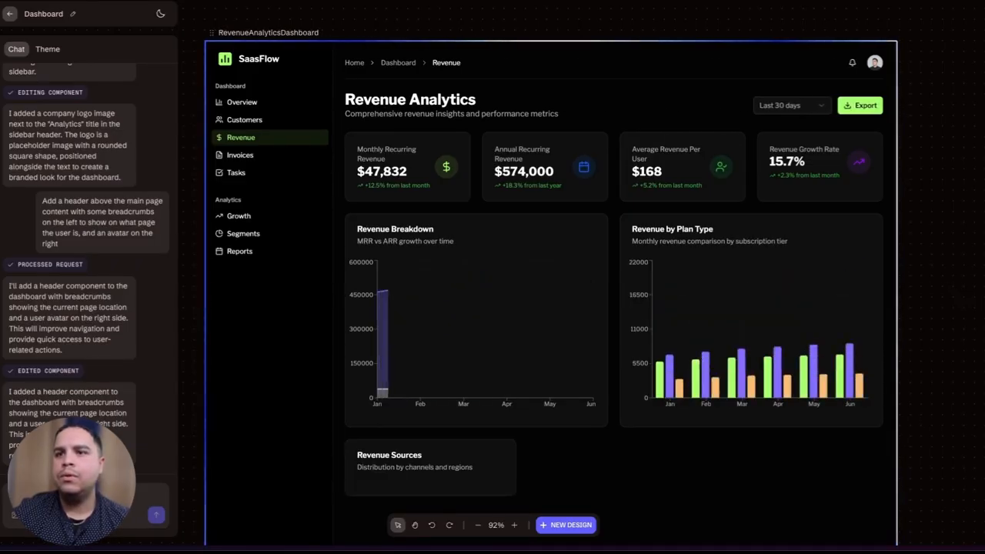
pyautogui.scroll(-3)
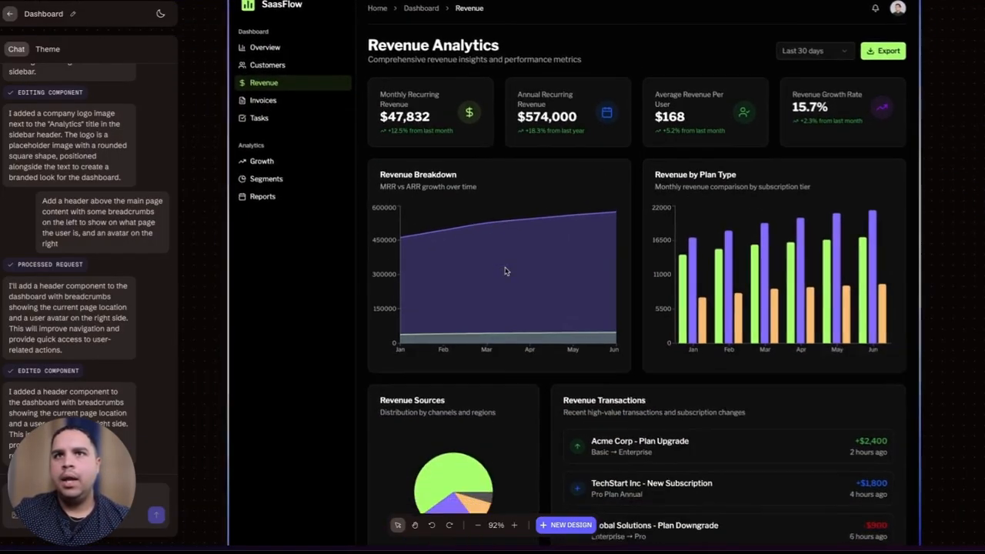
pyautogui.scroll(-3)
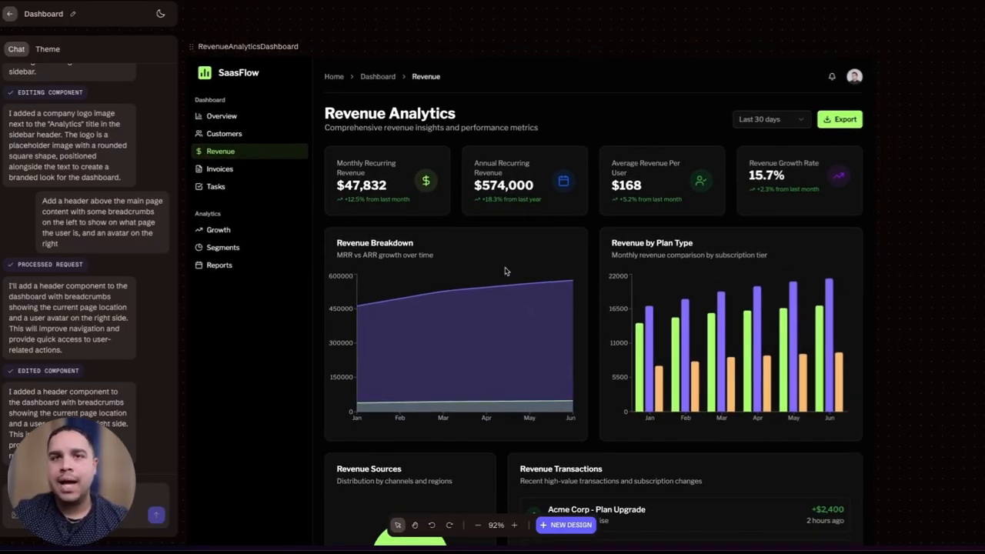
# From the Invoices page, prompt 'Create the growth page which shows graphs of the company…' and generate.
pyautogui.click(222, 115)
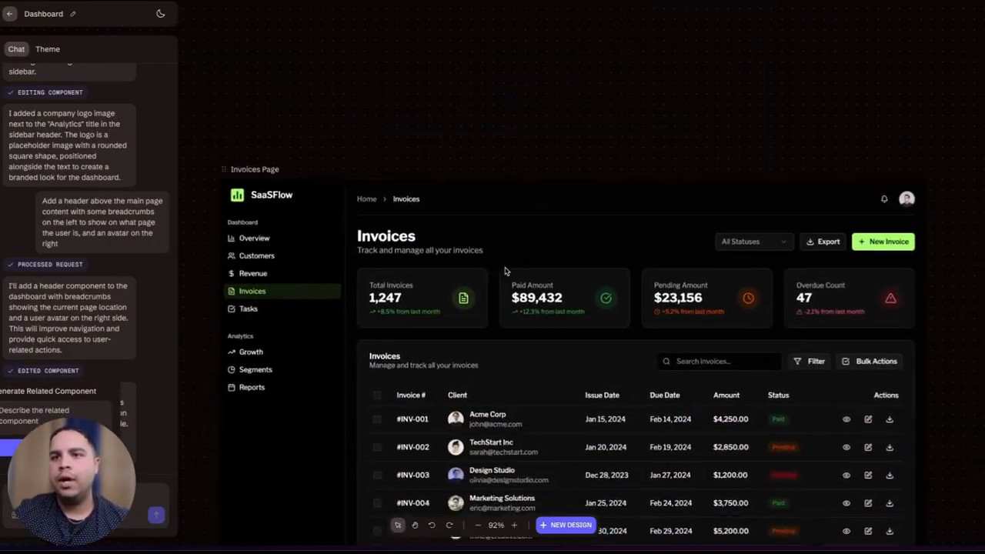
pyautogui.scroll(-3)
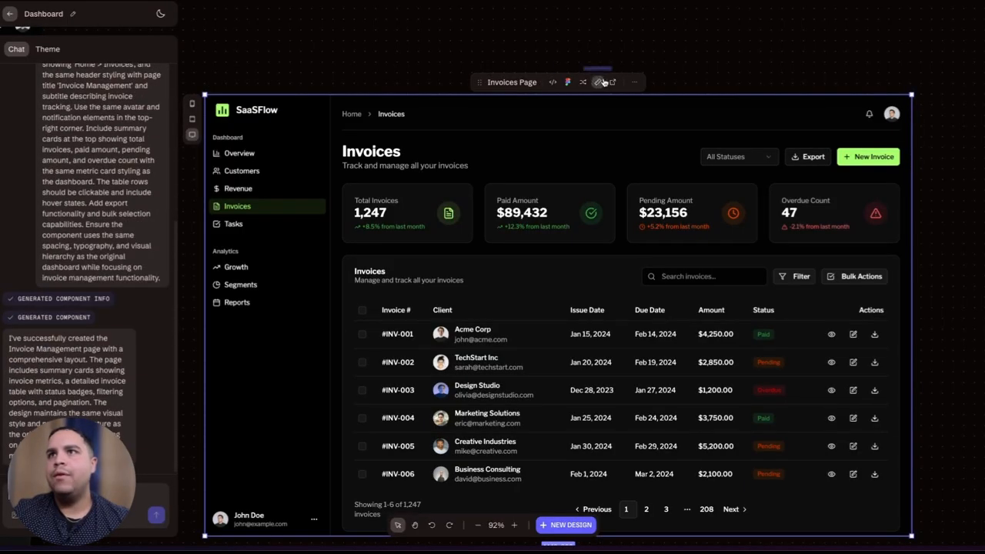
pyautogui.click(599, 83)
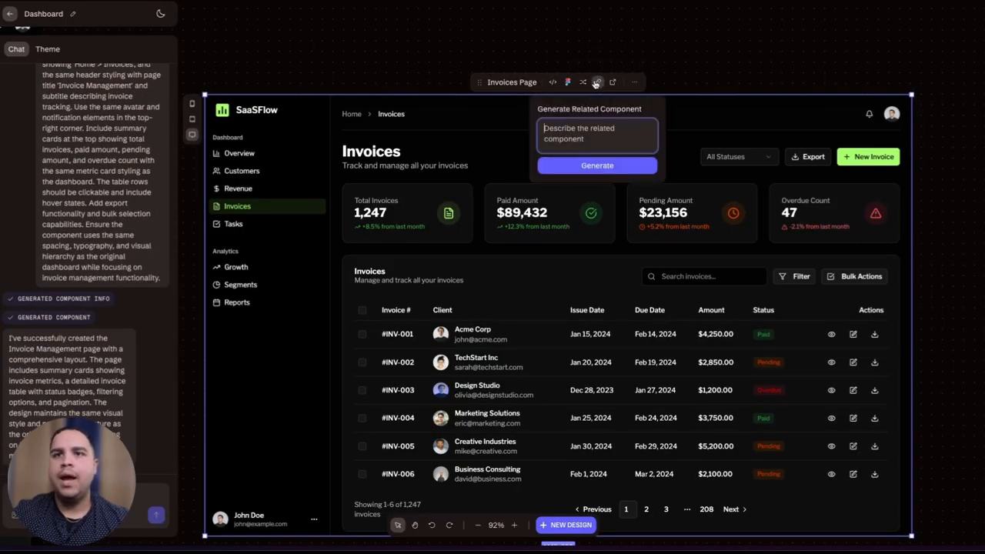
pyautogui.write('Cr')
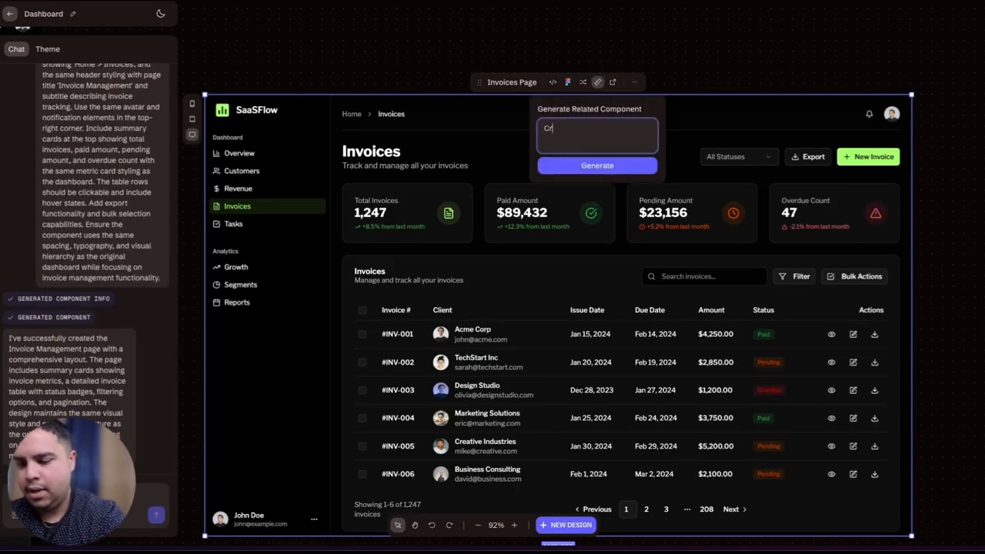
pyautogui.write('Create the')
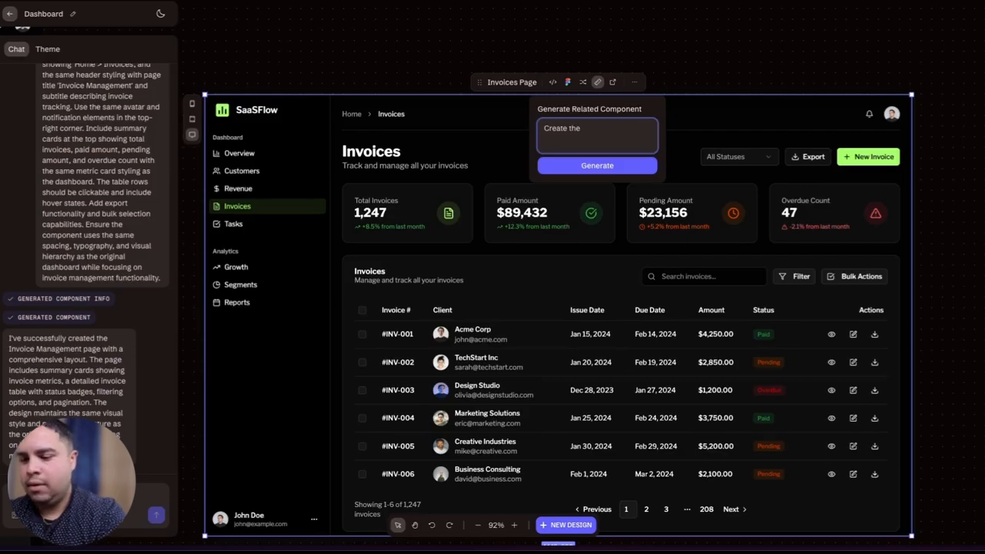
pyautogui.write('gro')
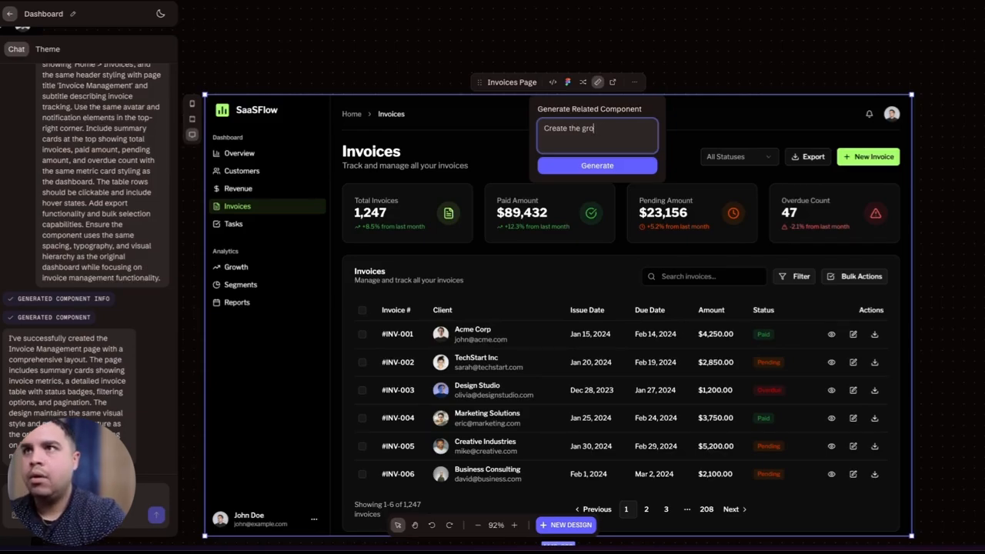
pyautogui.write('wth page')
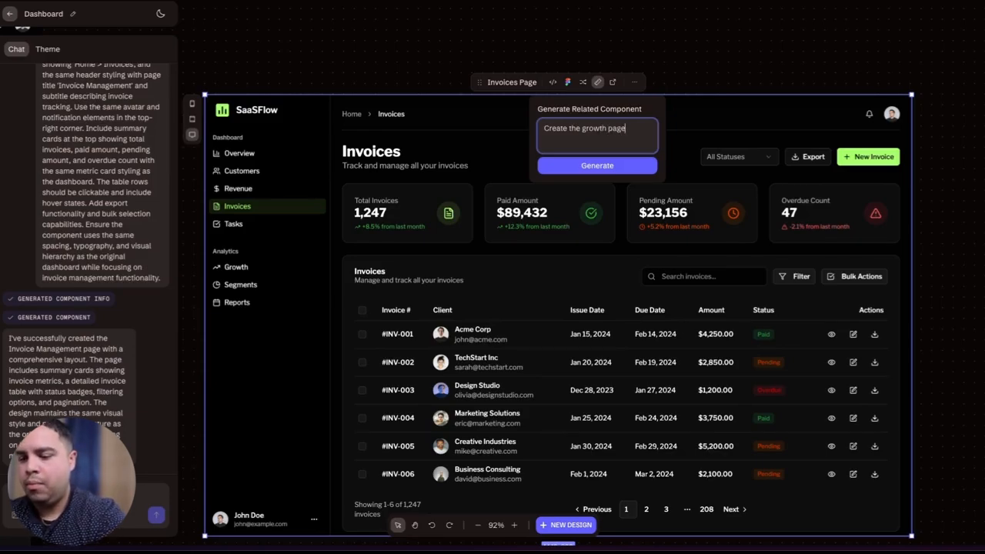
pyautogui.write('which will a')
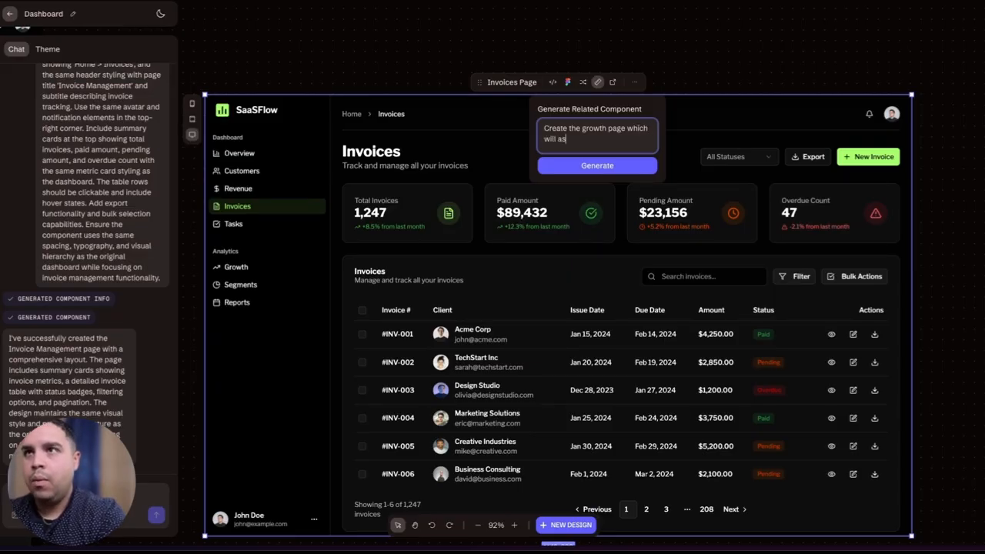
pyautogui.write('show')
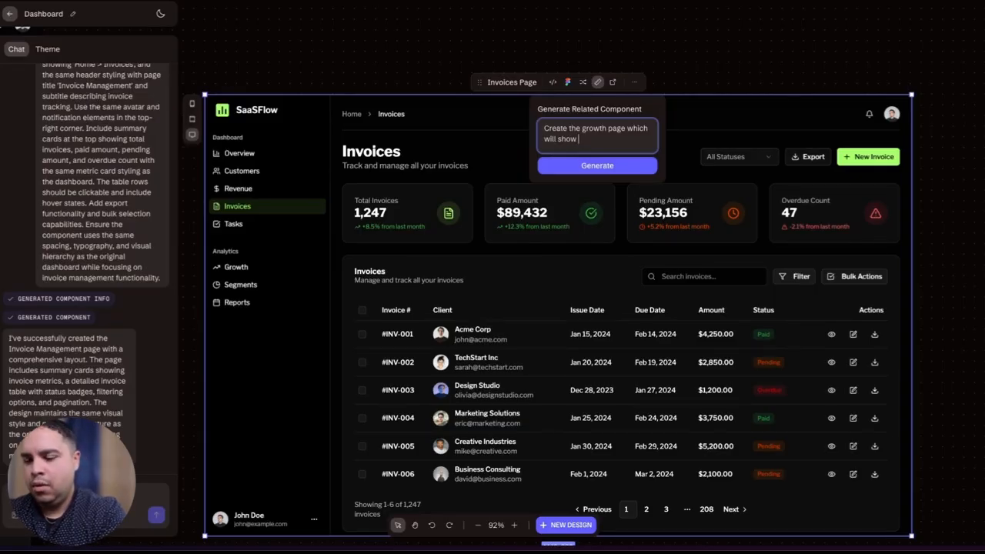
pyautogui.write('gr')
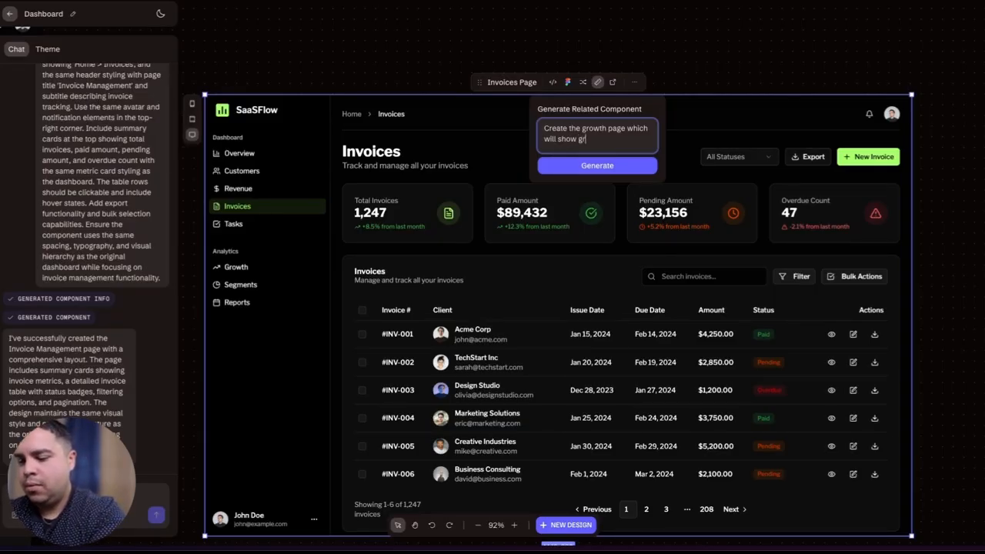
pyautogui.write('graphs of the growth')
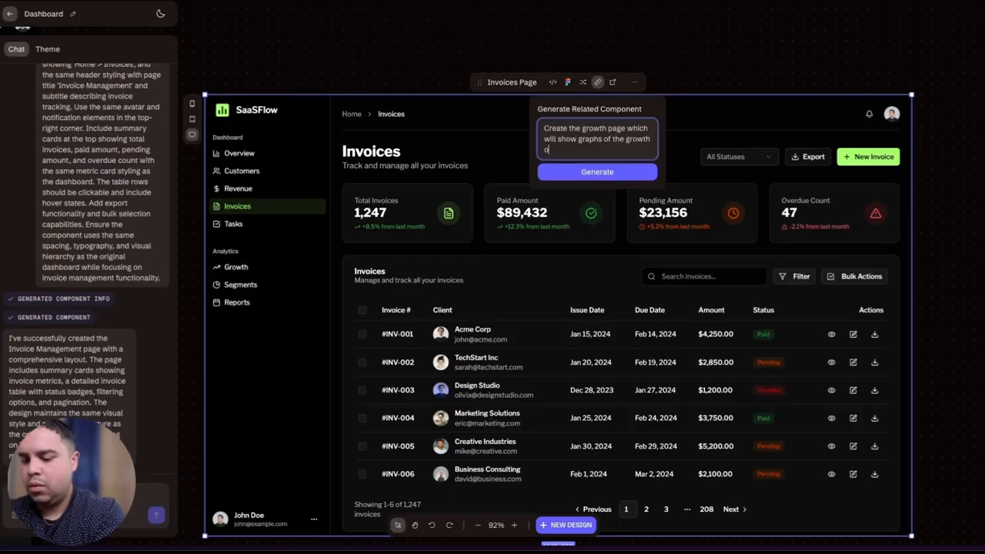
pyautogui.write('f the company')
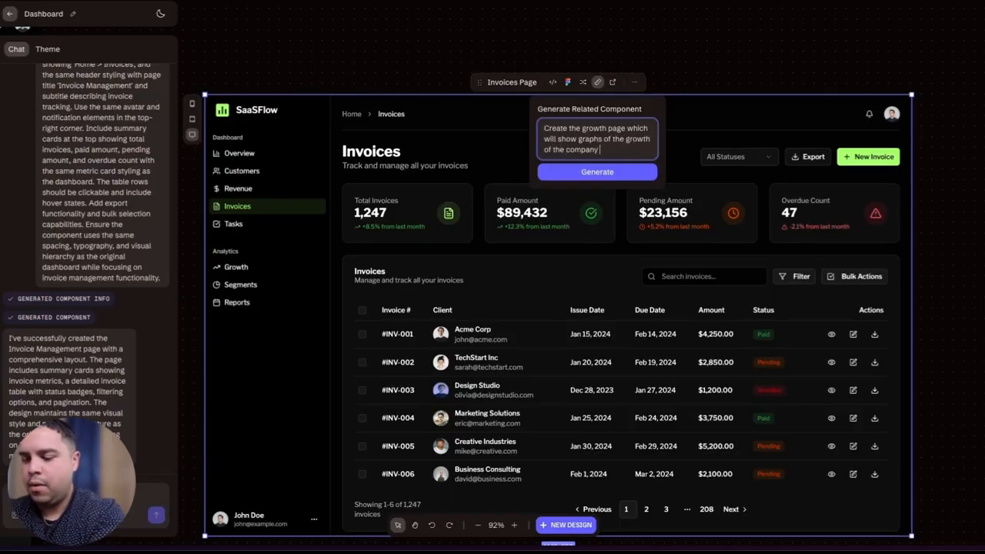
pyautogui.write('as well as')
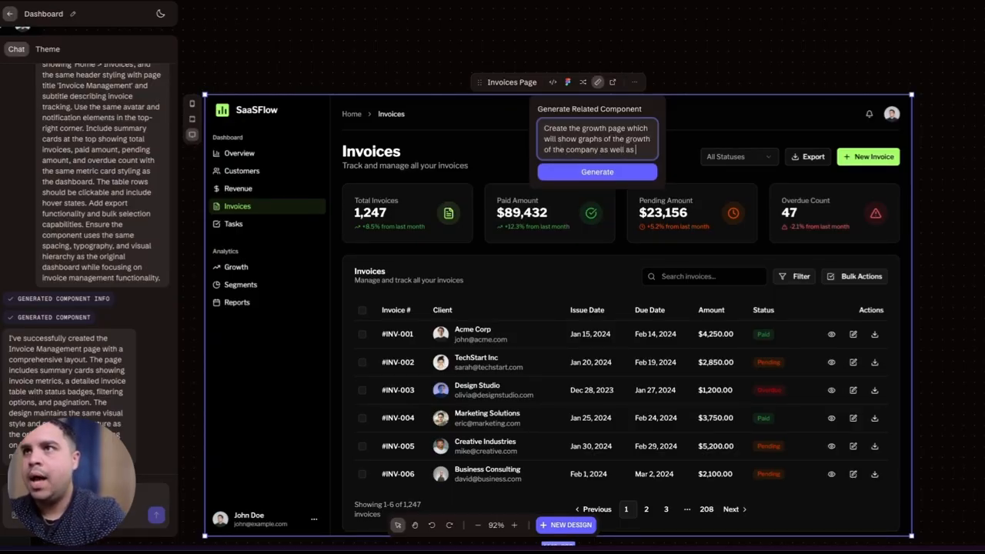
pyautogui.write('other relevant data')
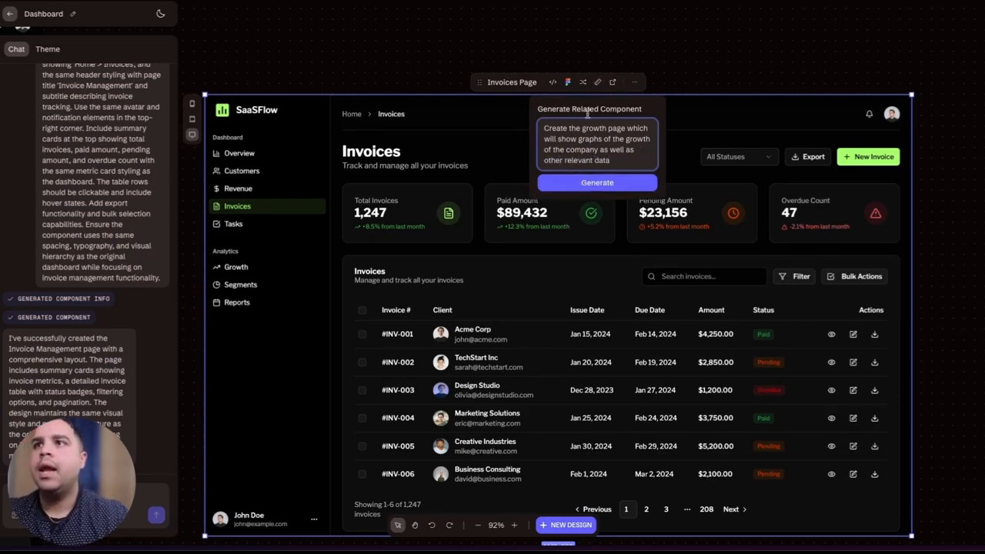
pyautogui.click(597, 182)
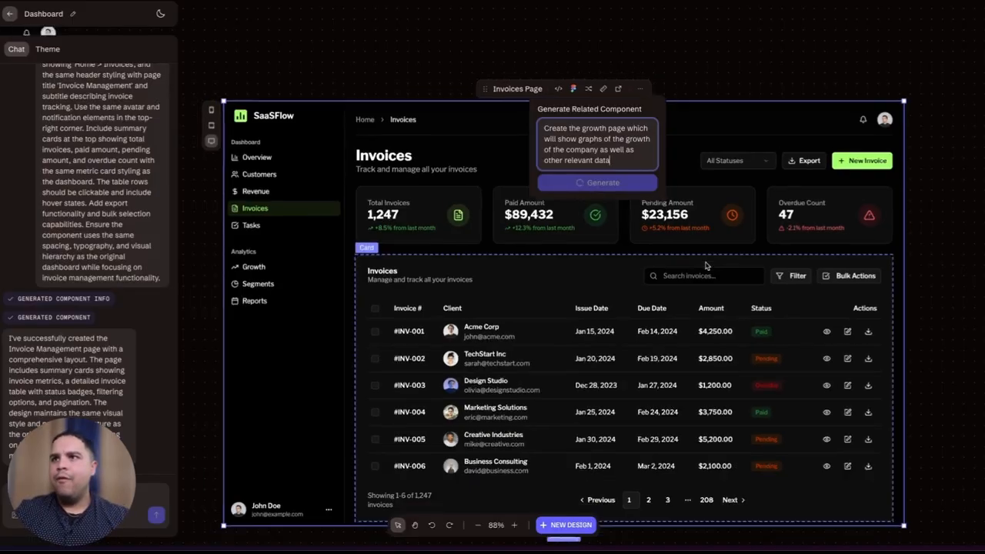
# Wait for the GrowthAnalyticsPage frame with its SaaSFlow sidebar to appear below Invoices.
pyautogui.click(597, 183)
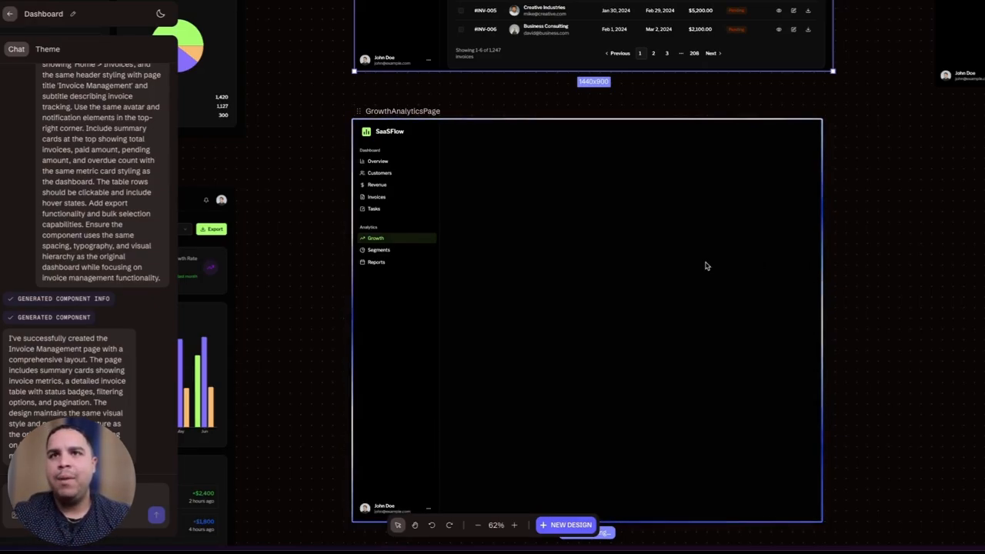
# Let GrowthAnalyticsPage finish with metric cards, growth and user charts, and the Growth Milestones table.
pyautogui.click(376, 237)
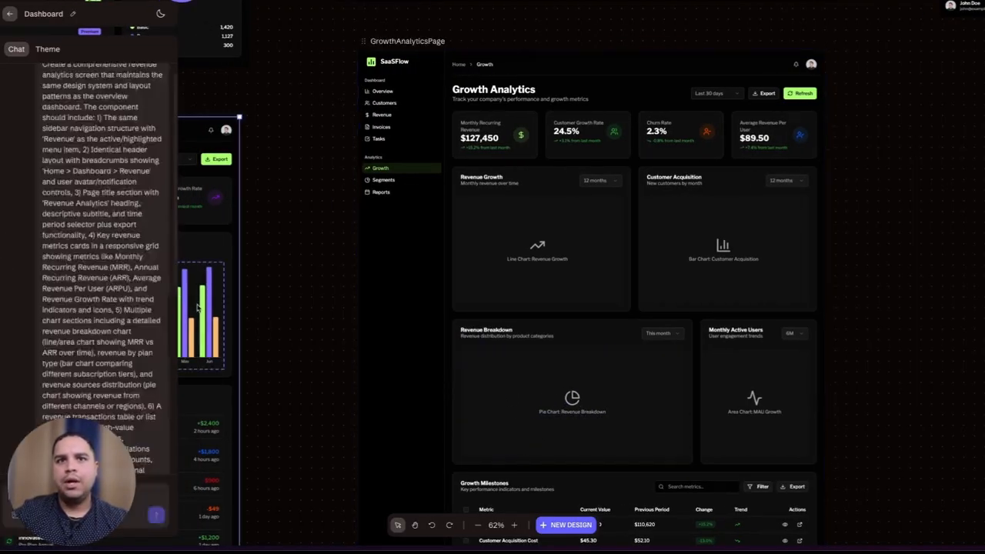
# Paste the copied bar chart into the Revenue Growth placeholder and delete its leftover icon.
pyautogui.rightClick(200, 308)
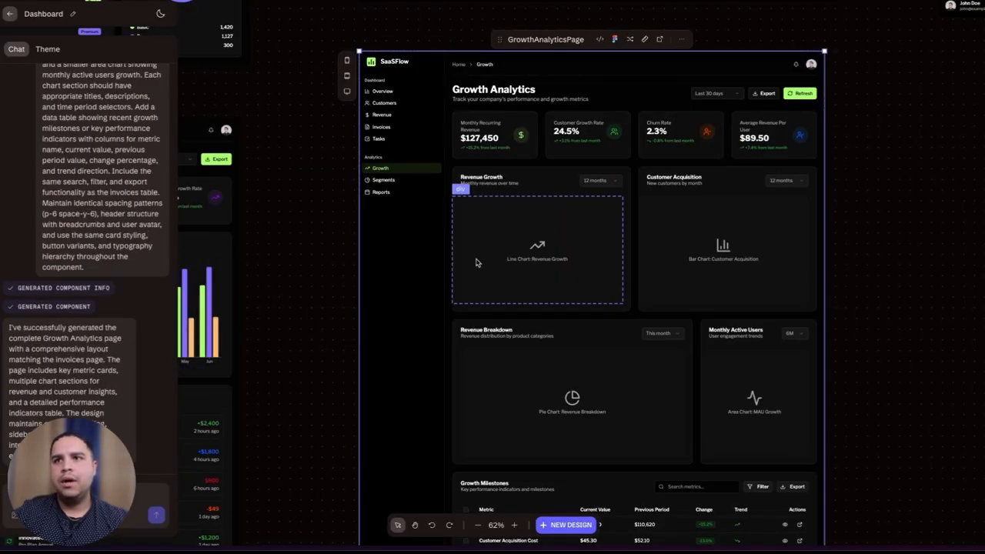
pyautogui.rightClick(476, 262)
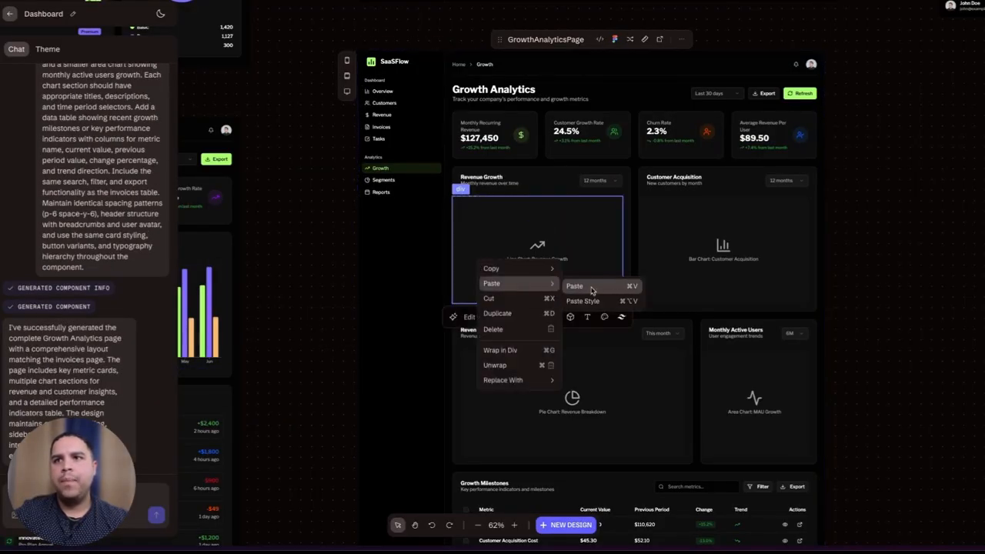
pyautogui.click(574, 286)
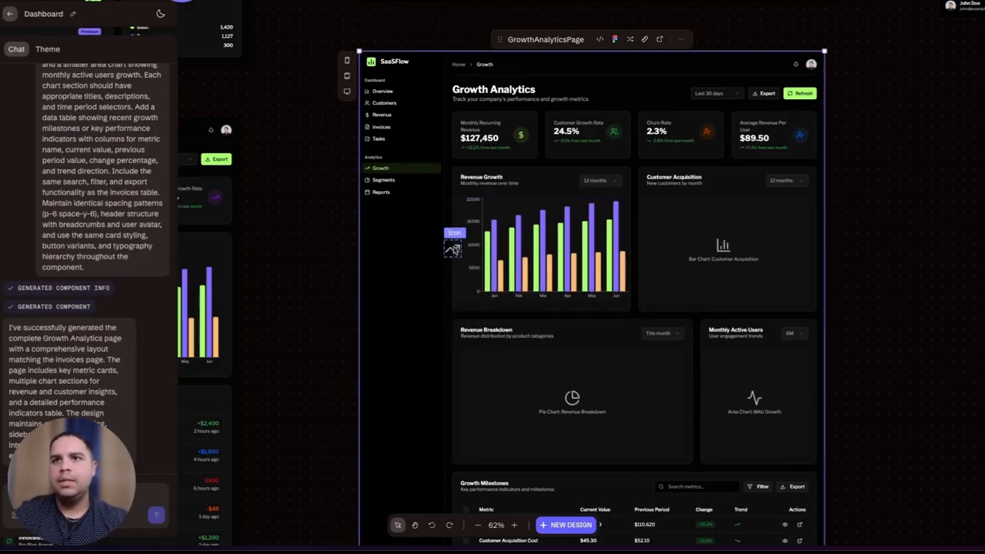
pyautogui.rightClick(452, 248)
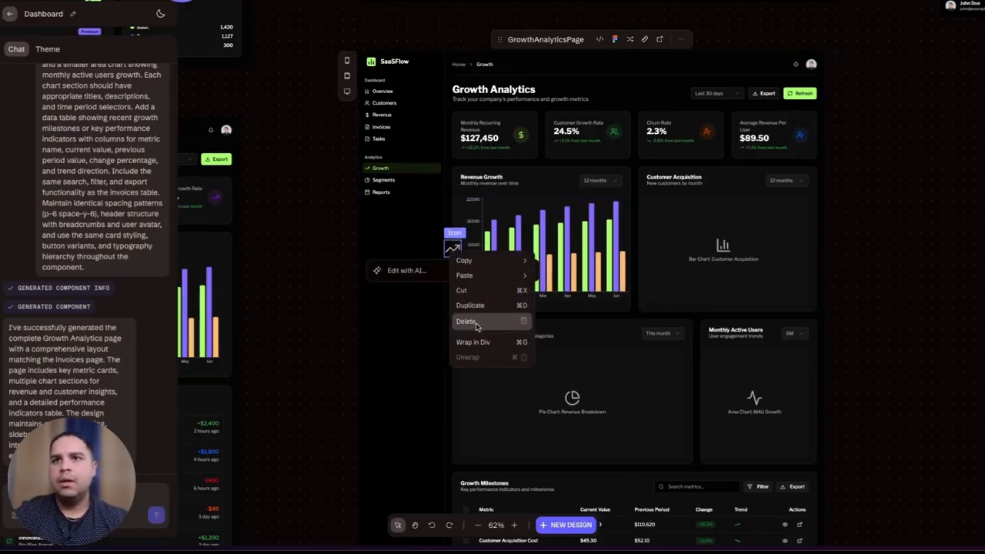
pyautogui.click(467, 321)
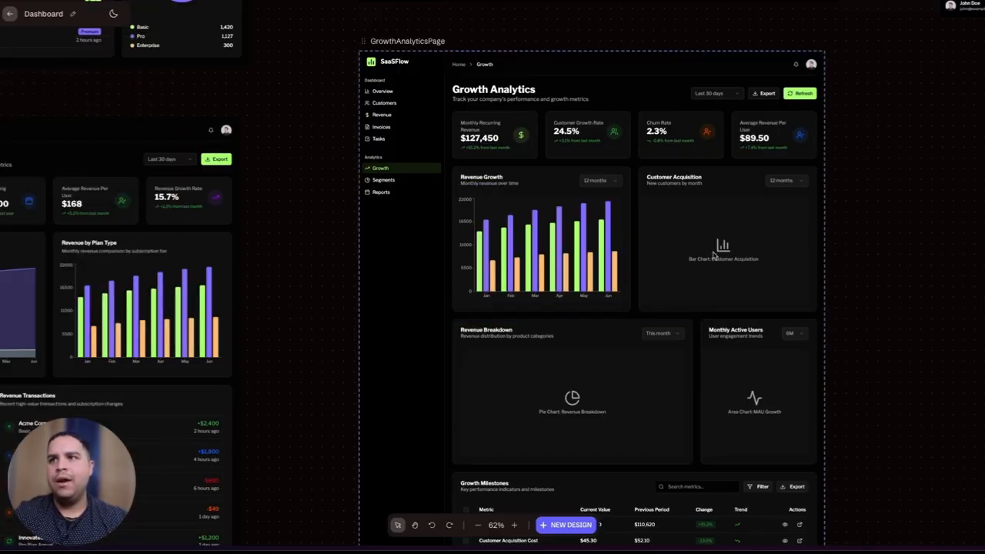
# Select the Customer Acquisition placeholder and bring up its paste options.
pyautogui.rightClick(723, 242)
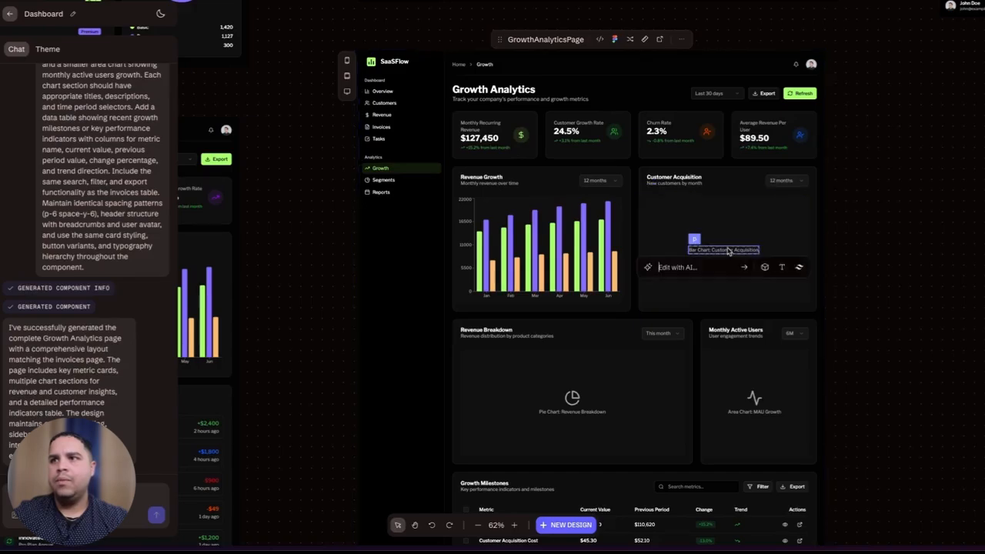
pyautogui.rightClick(723, 239)
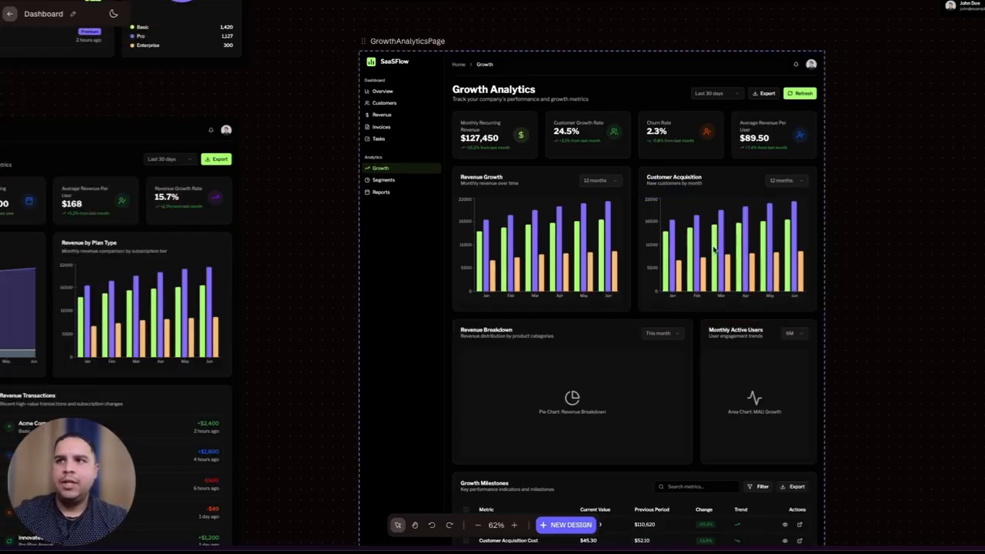
pyautogui.click(716, 246)
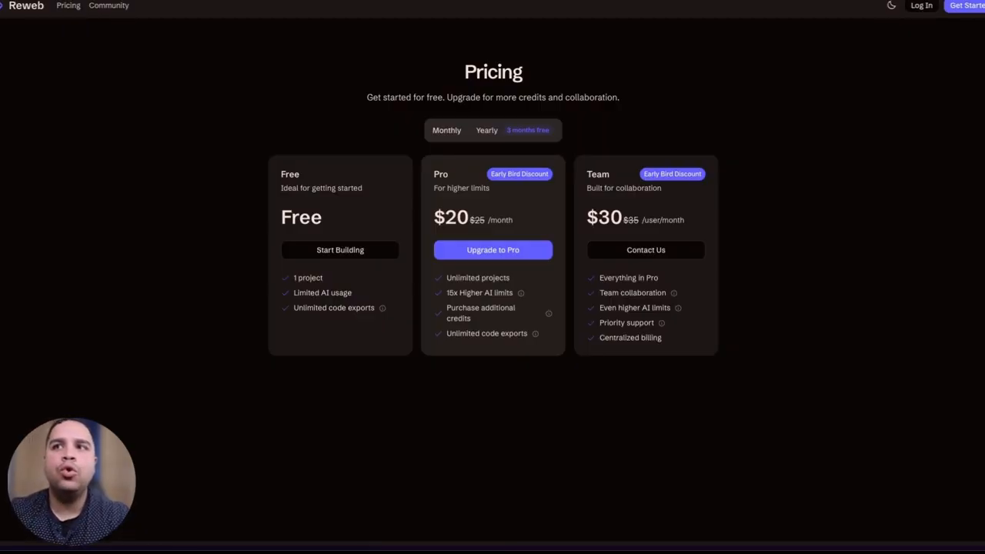
pyautogui.moveTo(757, 288)
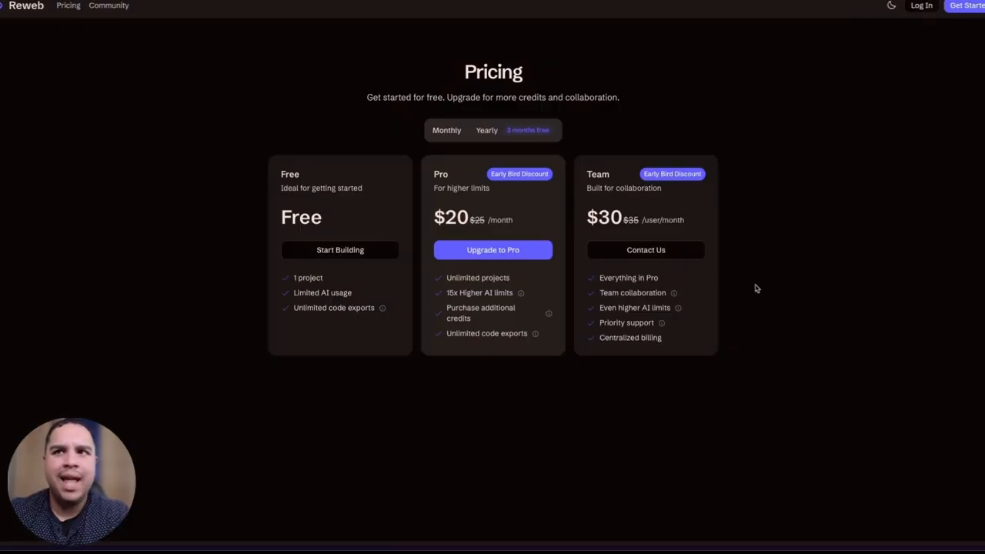
pyautogui.moveTo(678, 307)
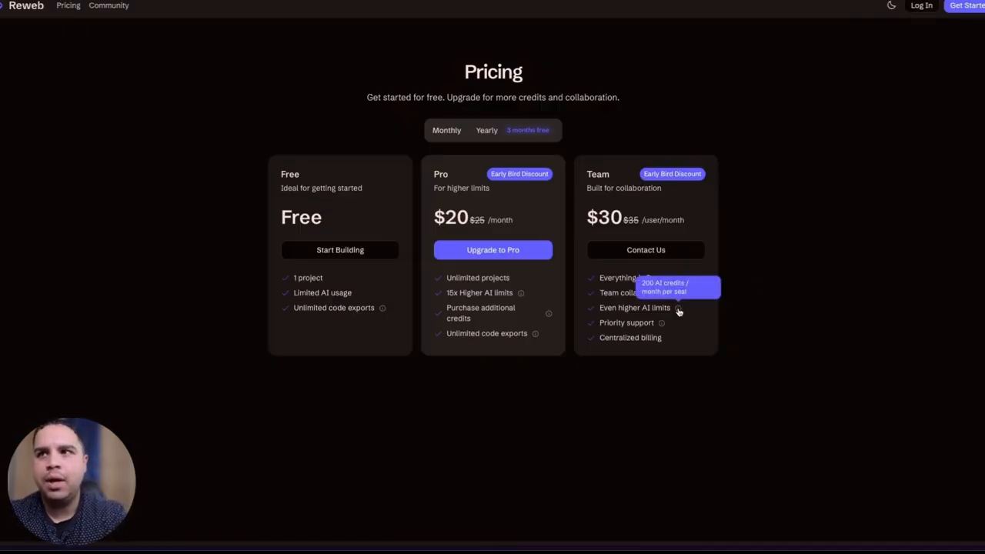
pyautogui.moveTo(548, 314)
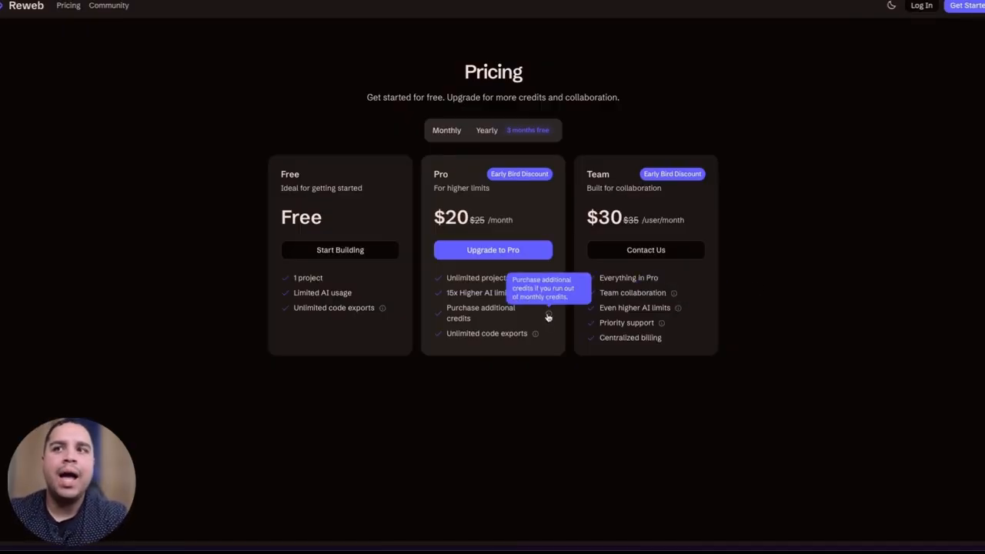